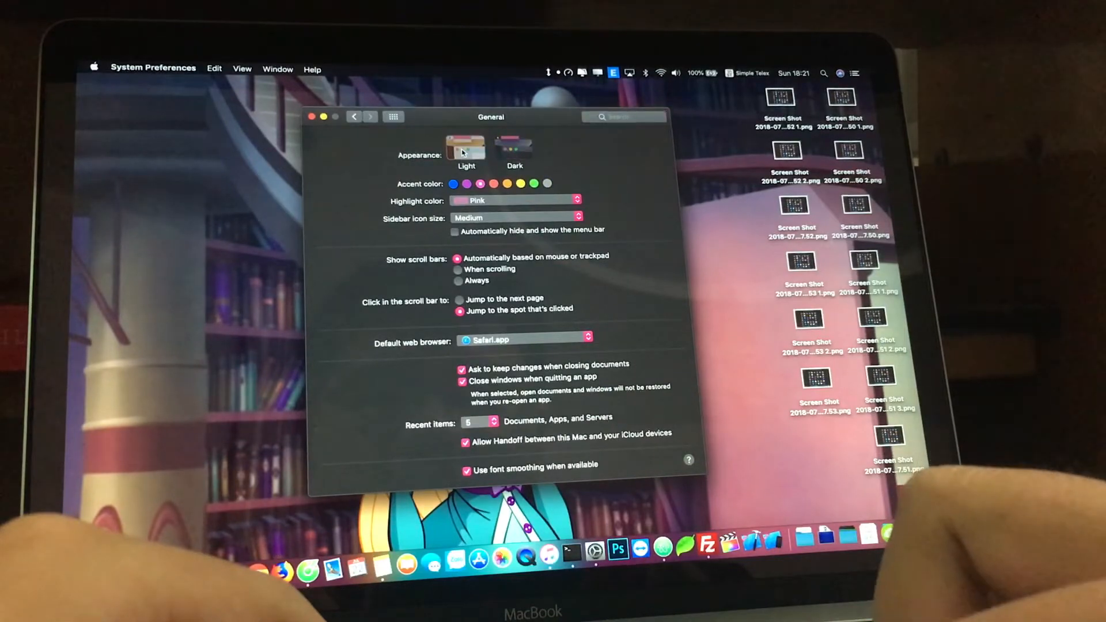
Step: Try light then dark appearance and cycle the accent colour through orange and back to pink
{"action": "left_click", "coordinate": [514, 149]}
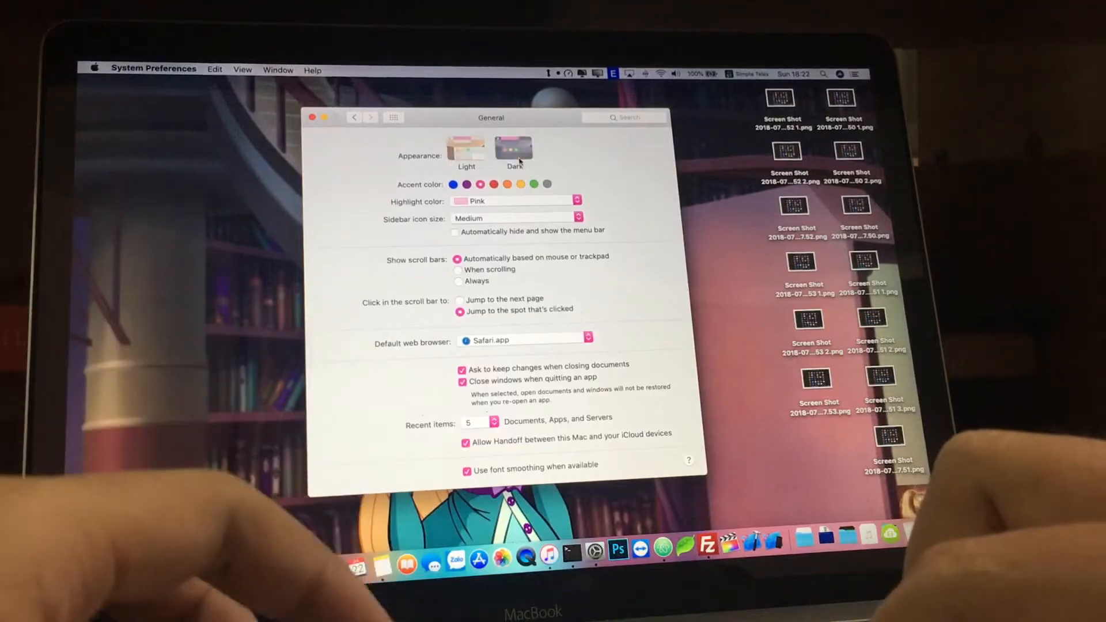
{"action": "left_click", "coordinate": [514, 148]}
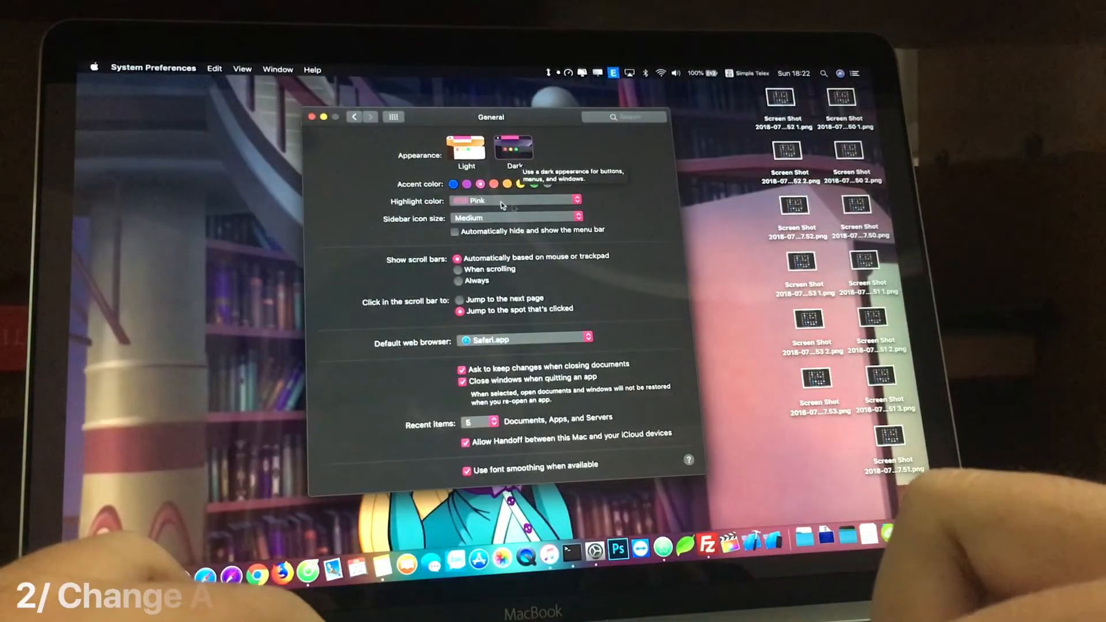
{"action": "left_click", "coordinate": [454, 184]}
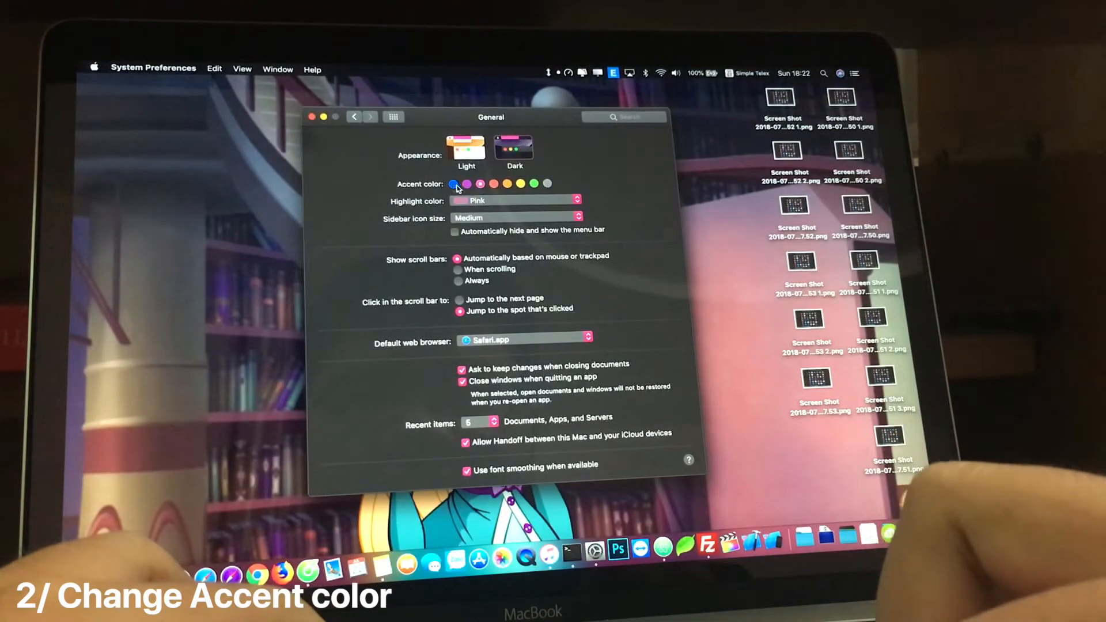
{"action": "left_click", "coordinate": [520, 184]}
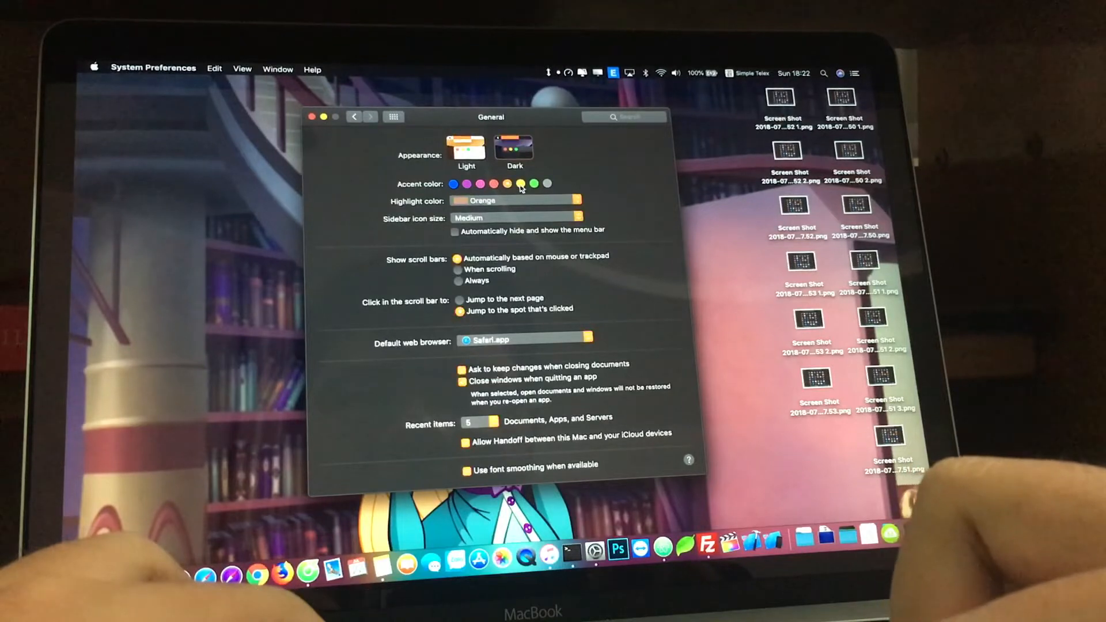
{"action": "left_click", "coordinate": [480, 184]}
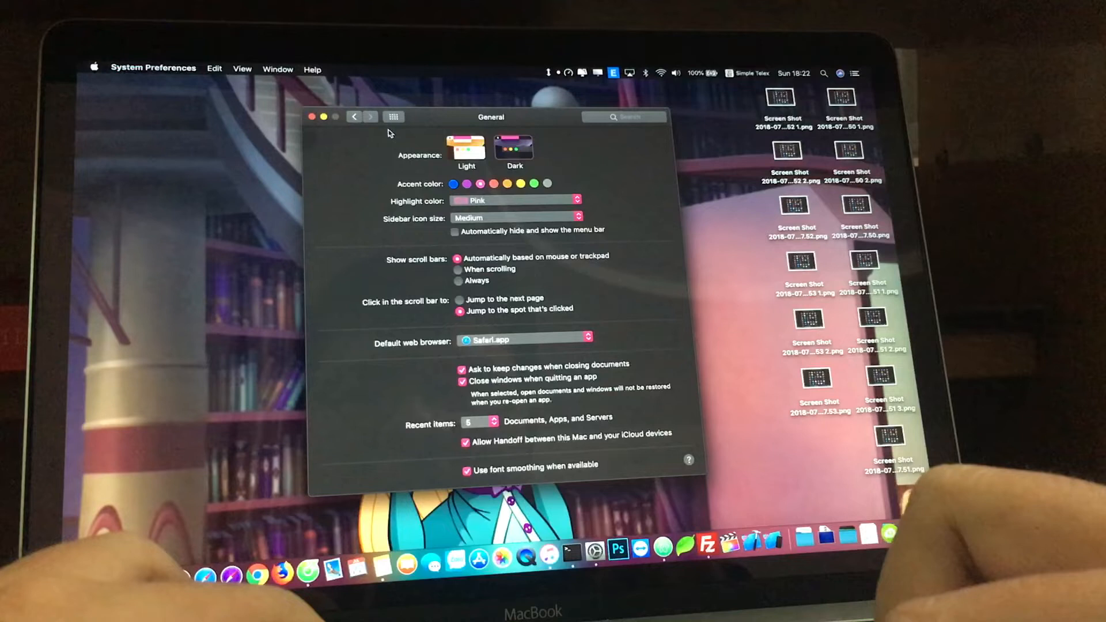
{"action": "left_click", "coordinate": [521, 184]}
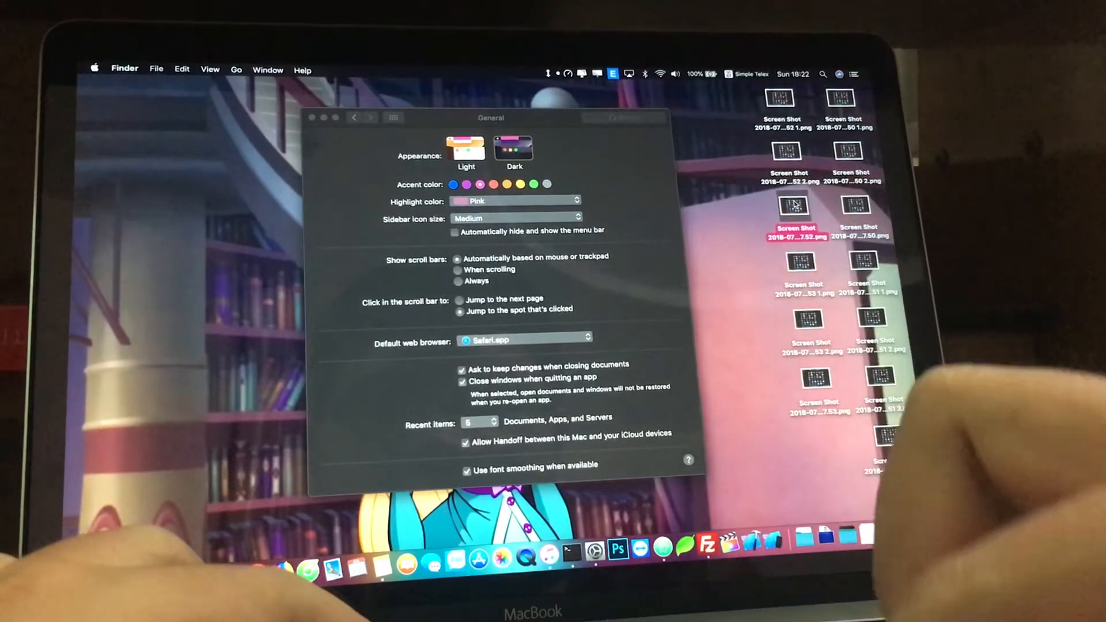
Step: In Desktop & Screen Saver choose the Mojave dynamic wallpaper, briefly trying Solar Gradients
{"action": "left_click", "coordinate": [267, 71]}
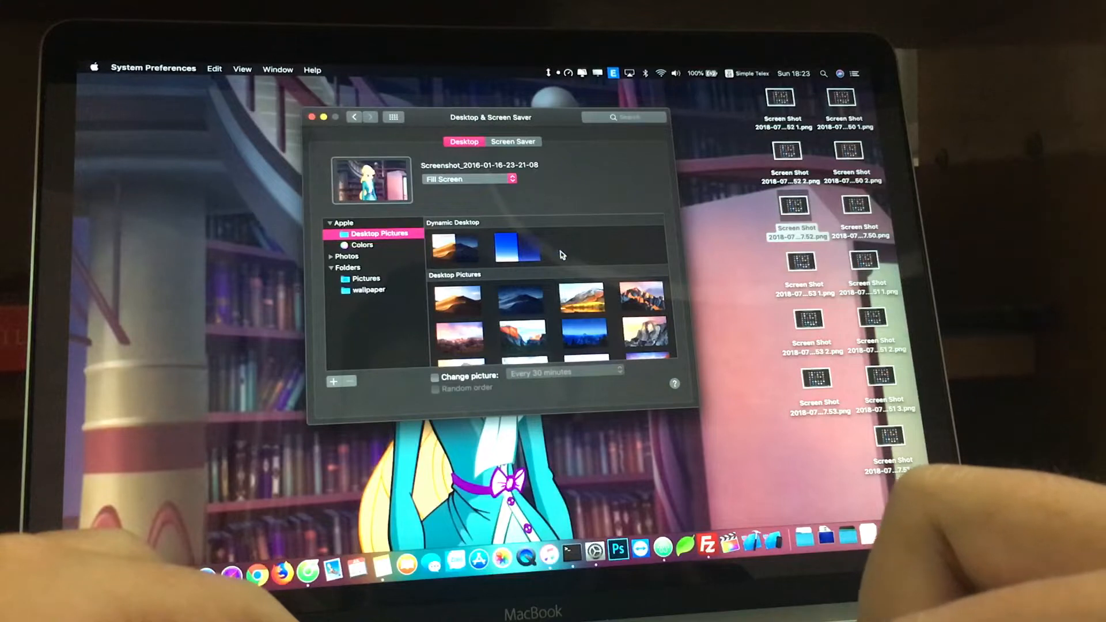
{"action": "left_click", "coordinate": [454, 246]}
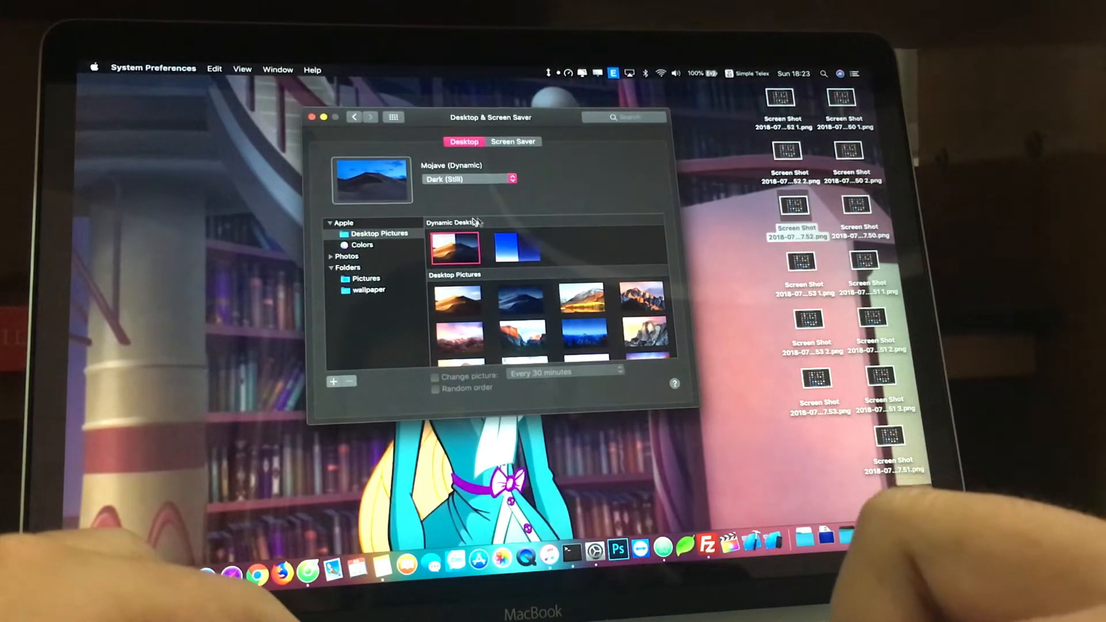
{"action": "mouse_move", "coordinate": [205, 208]}
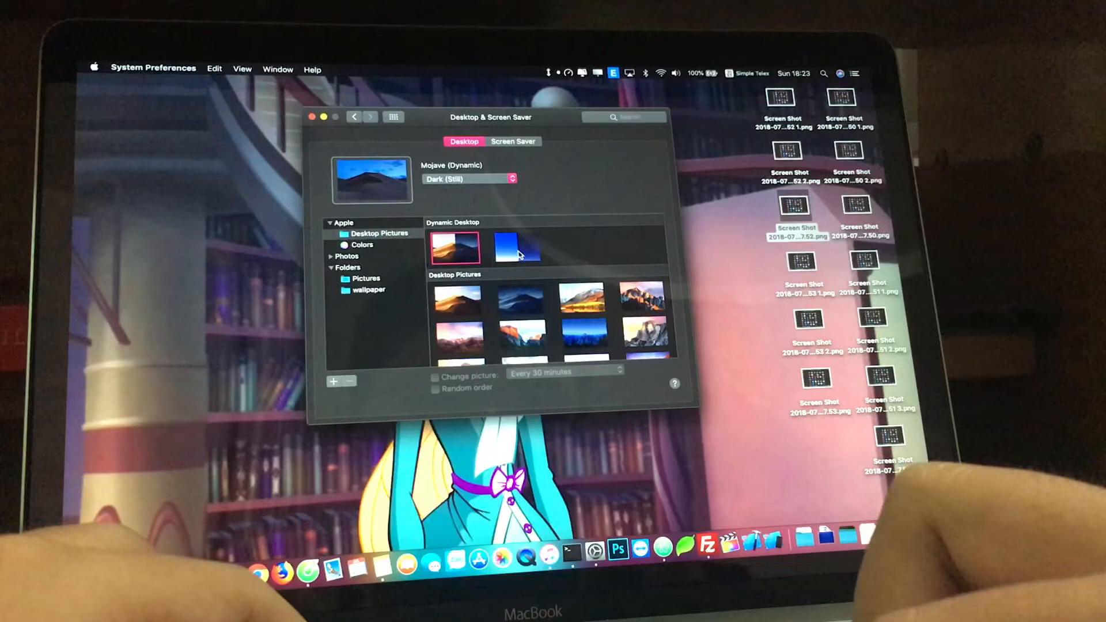
{"action": "left_click", "coordinate": [517, 249]}
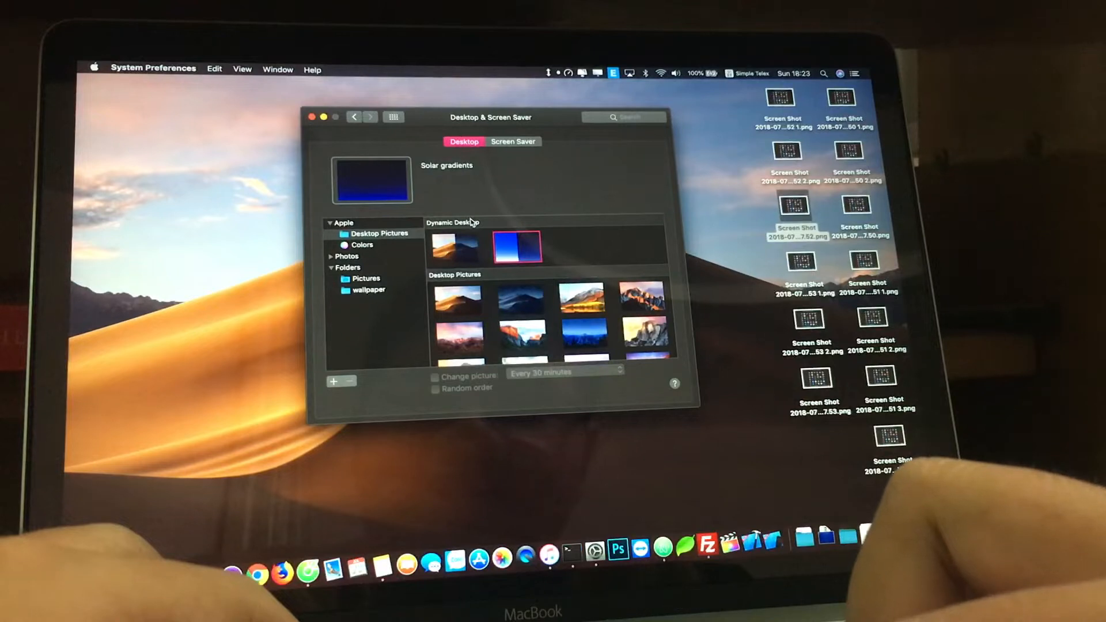
{"action": "mouse_move", "coordinate": [445, 312]}
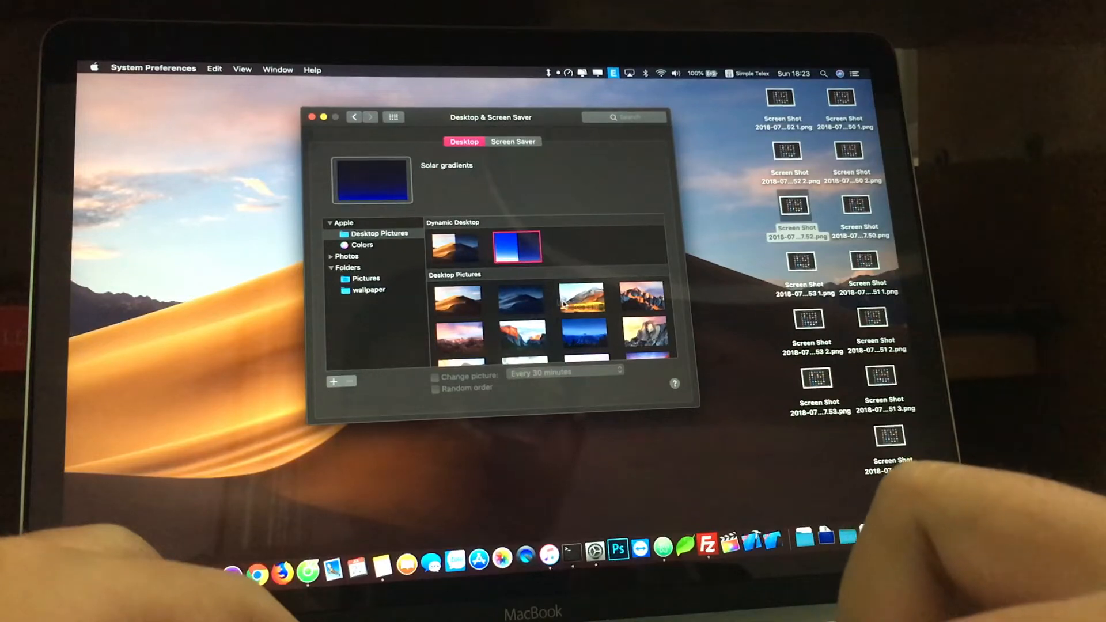
{"action": "left_click", "coordinate": [456, 247]}
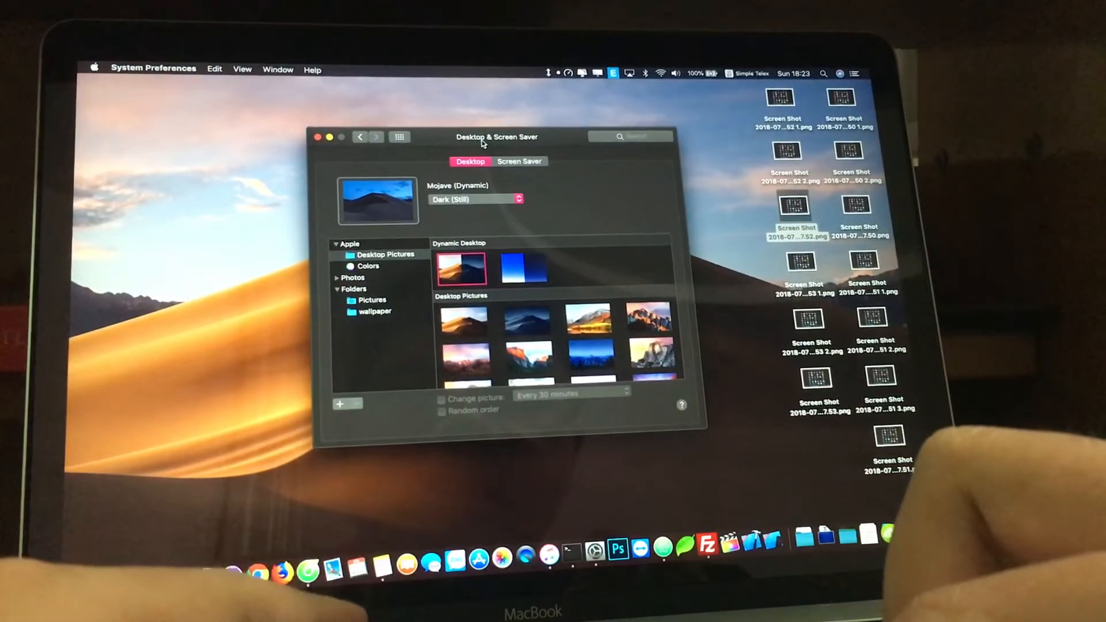
Step: Close System Preferences, enable Use Stacks on the desktop, and open the FCP folder
{"action": "left_click", "coordinate": [317, 137]}
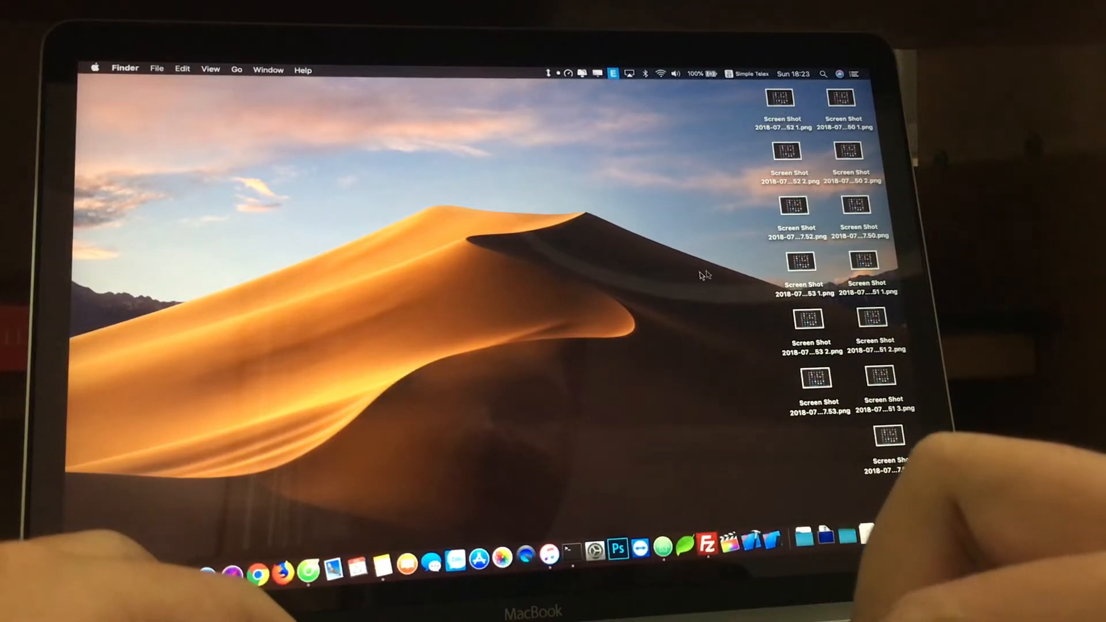
{"action": "mouse_move", "coordinate": [345, 343]}
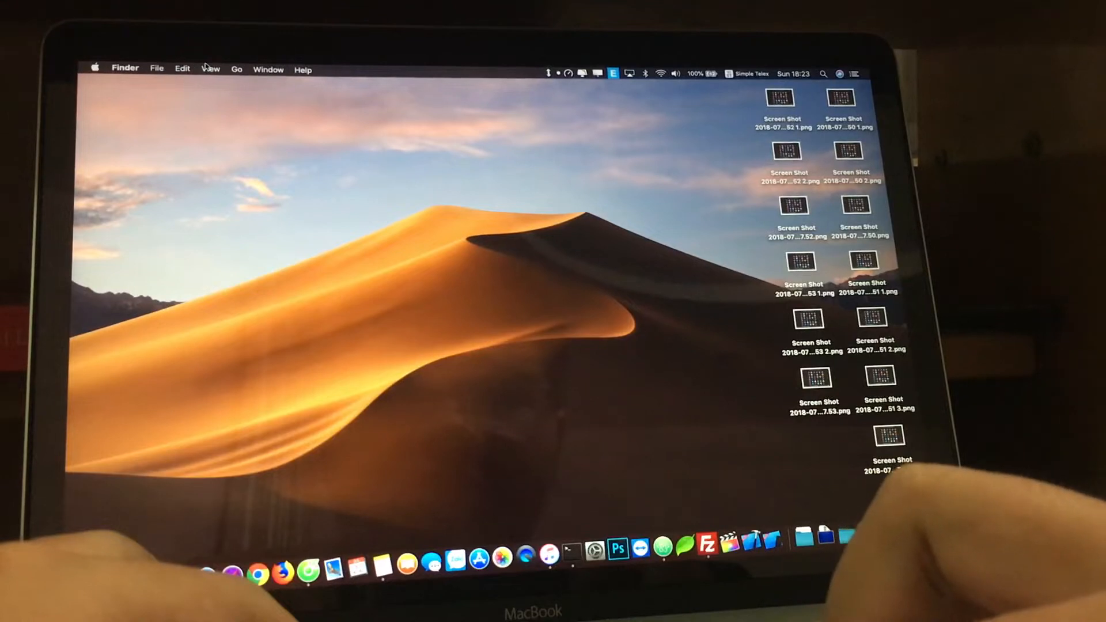
{"action": "left_click", "coordinate": [210, 69]}
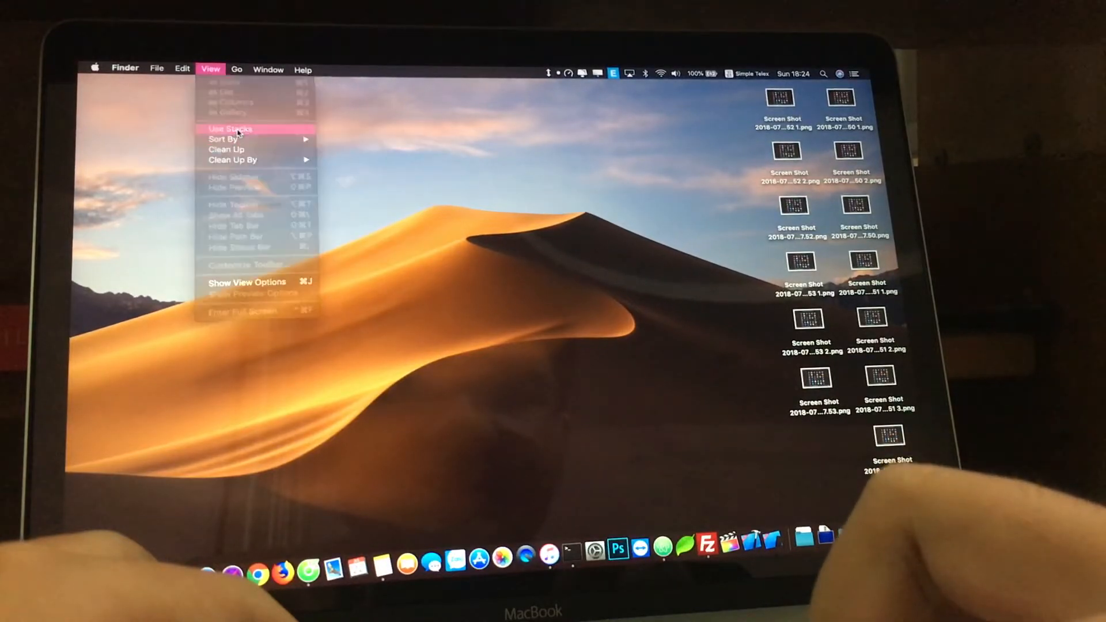
{"action": "left_click", "coordinate": [230, 128]}
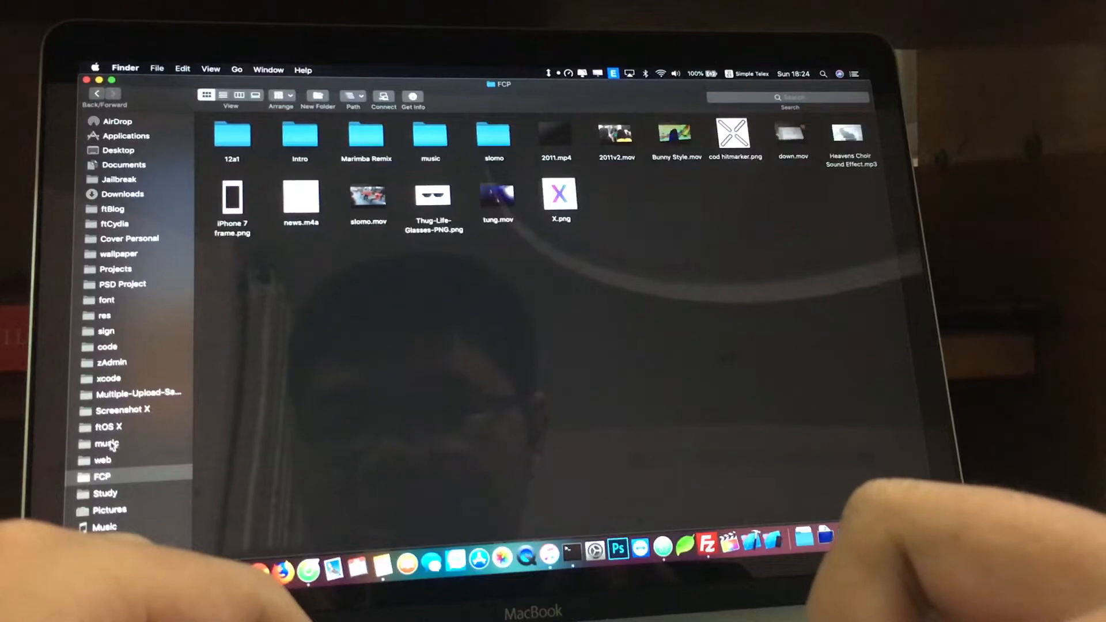
{"action": "left_click", "coordinate": [106, 444]}
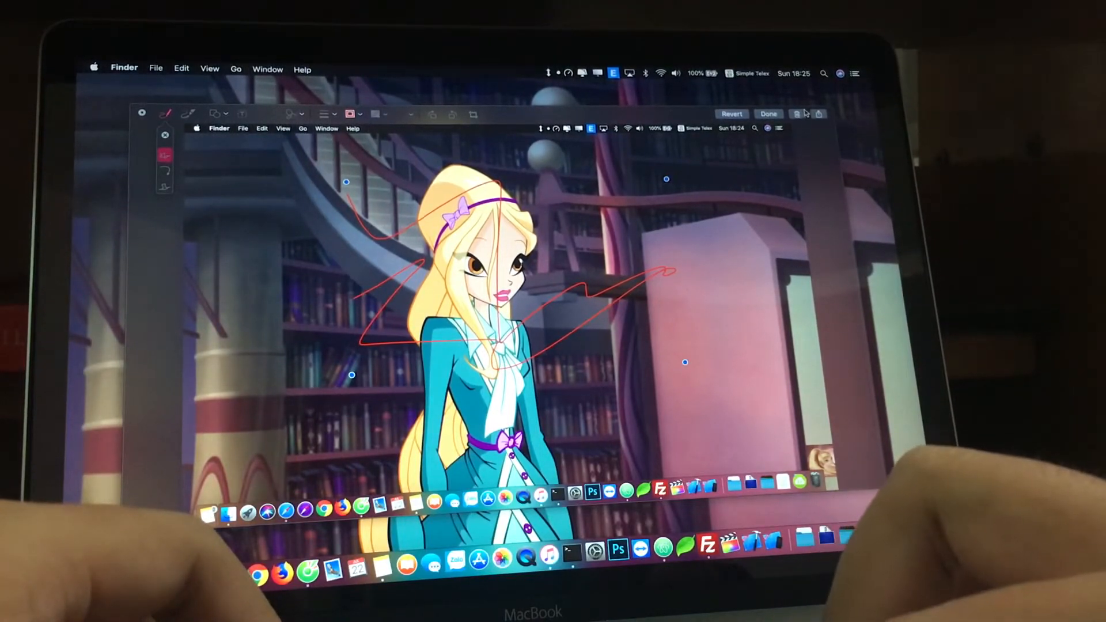
Step: Finish the red-scribble markup with Done so the plain desktop returns
{"action": "left_click", "coordinate": [767, 114]}
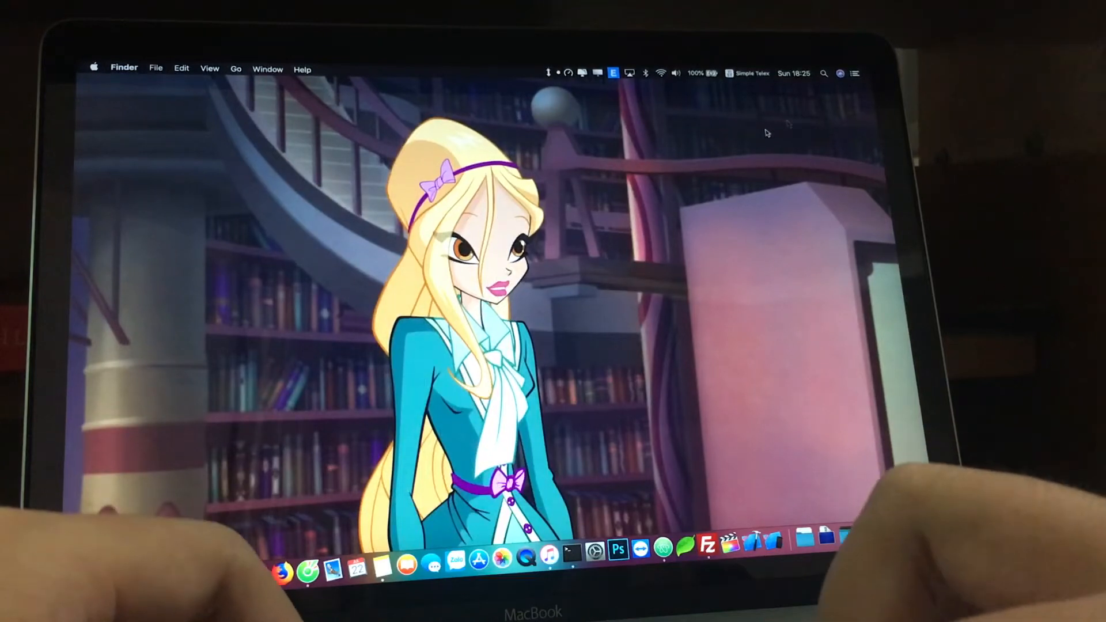
Step: Bring up the Shift-Command-5 capture toolbar and show its save-location and timer Options
{"action": "key", "text": "cmd+shift+5"}
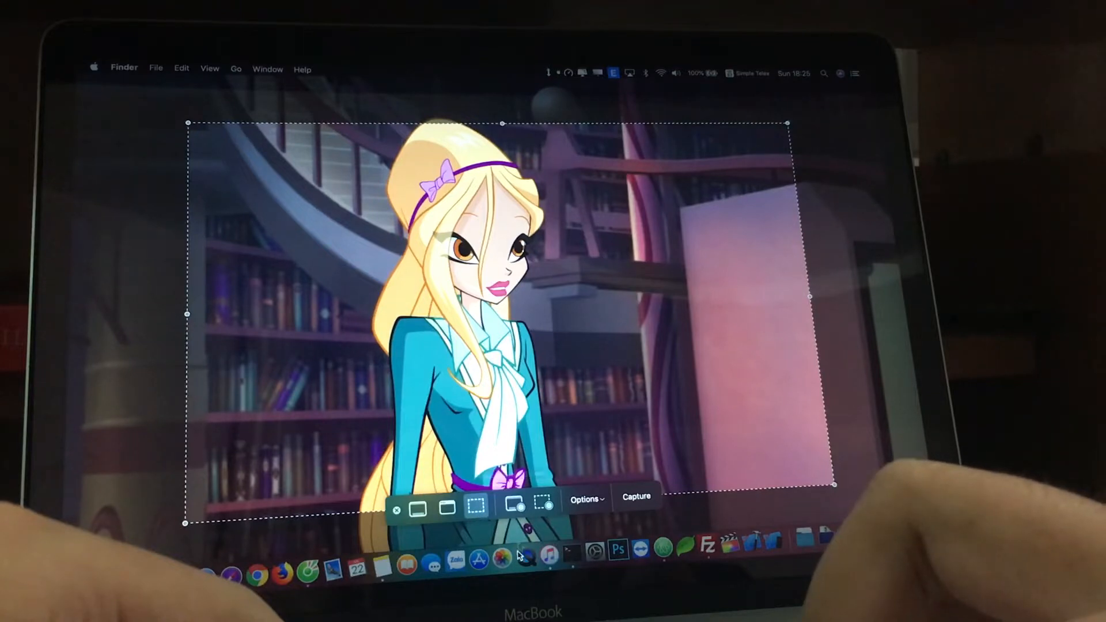
{"action": "mouse_move", "coordinate": [514, 505]}
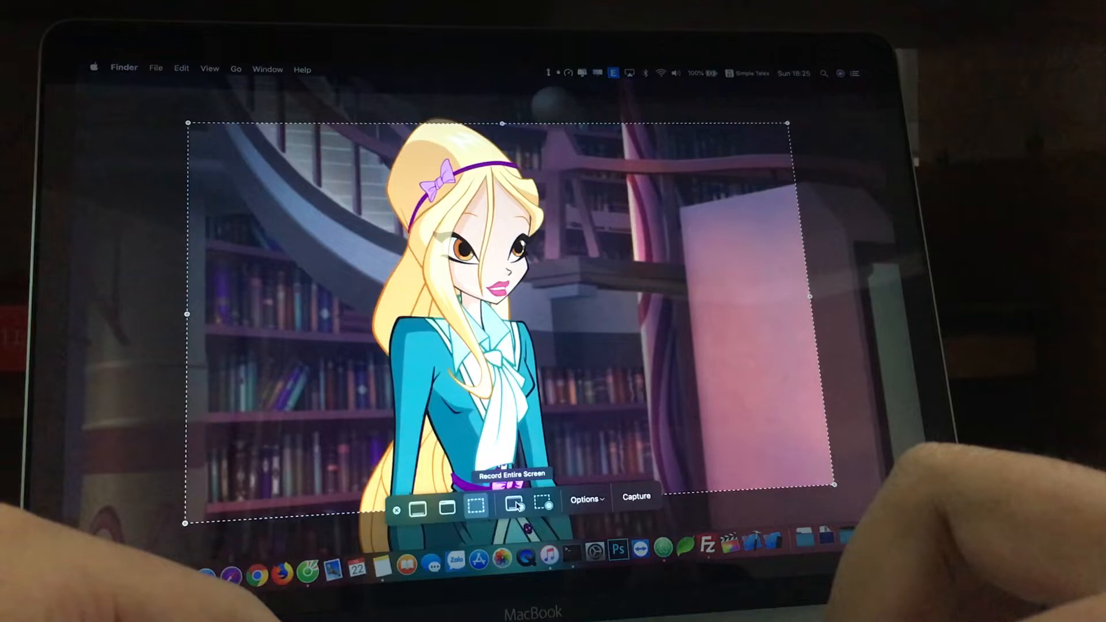
{"action": "mouse_move", "coordinate": [543, 505]}
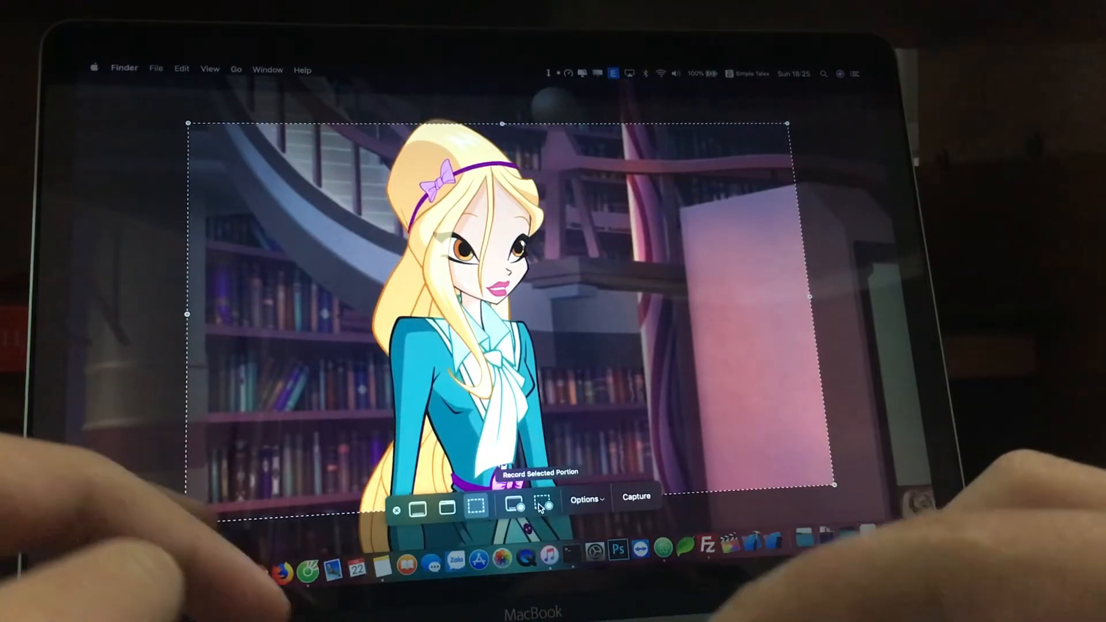
{"action": "left_click", "coordinate": [585, 499]}
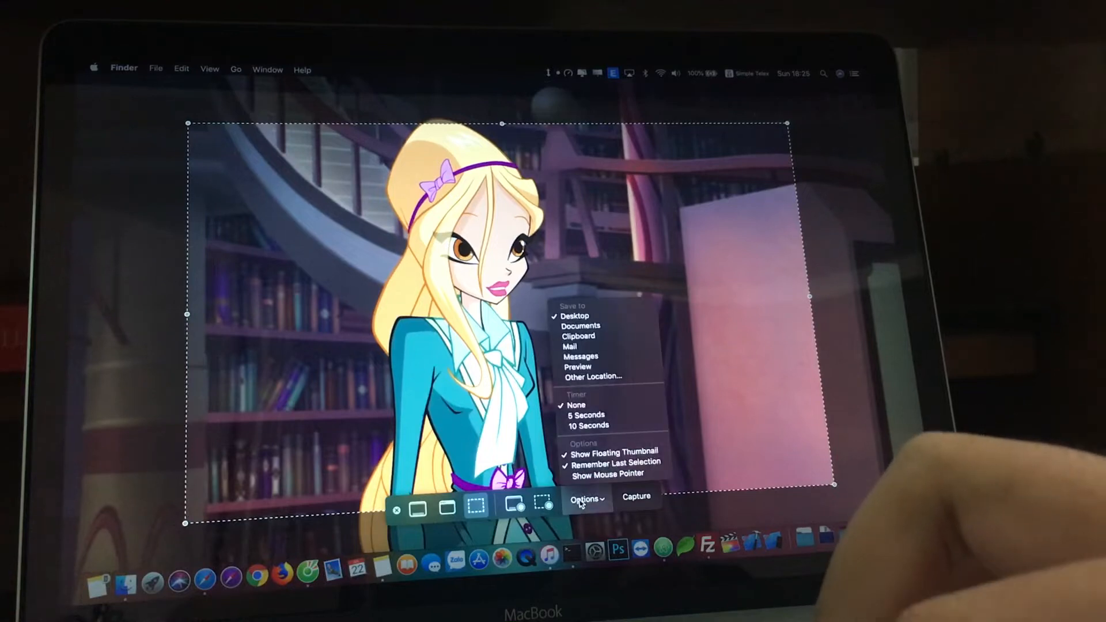
{"action": "mouse_move", "coordinate": [578, 335]}
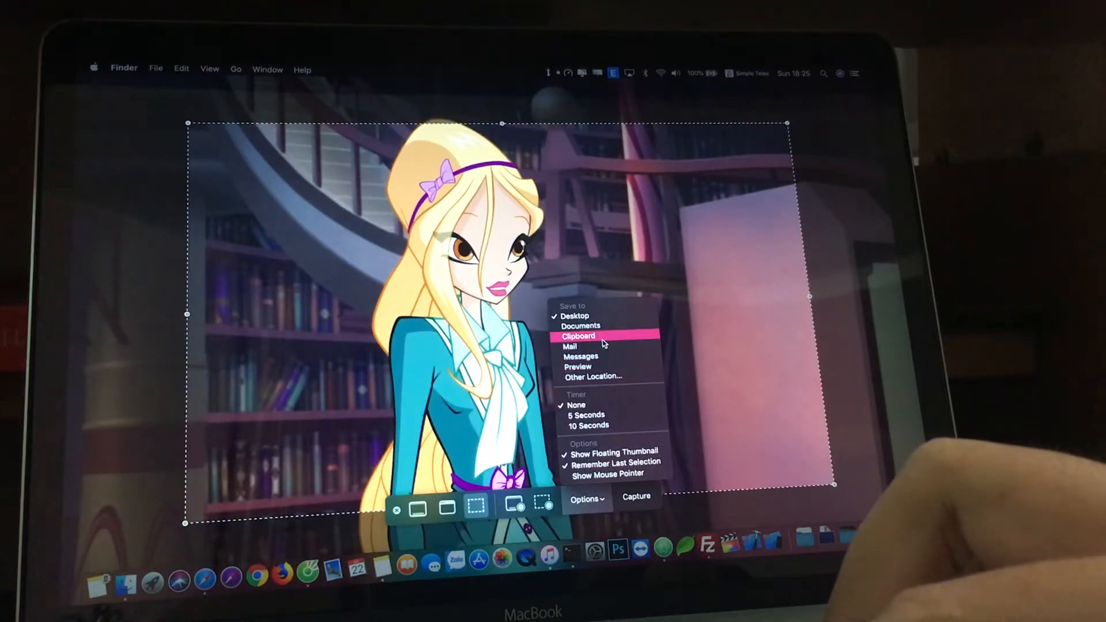
{"action": "mouse_move", "coordinate": [611, 416]}
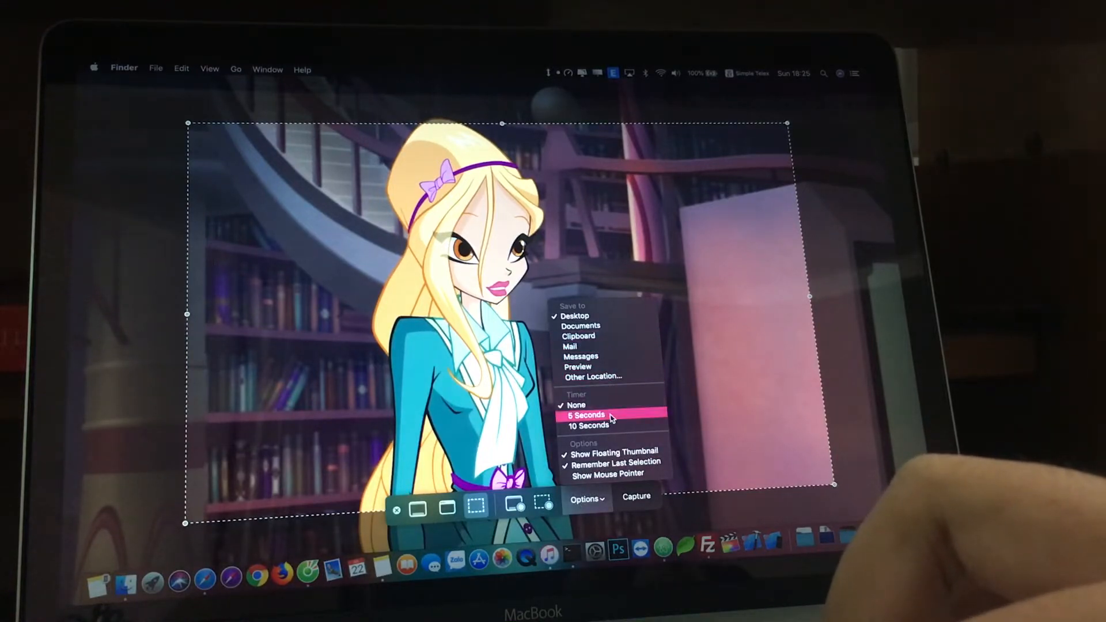
{"action": "mouse_move", "coordinate": [588, 426]}
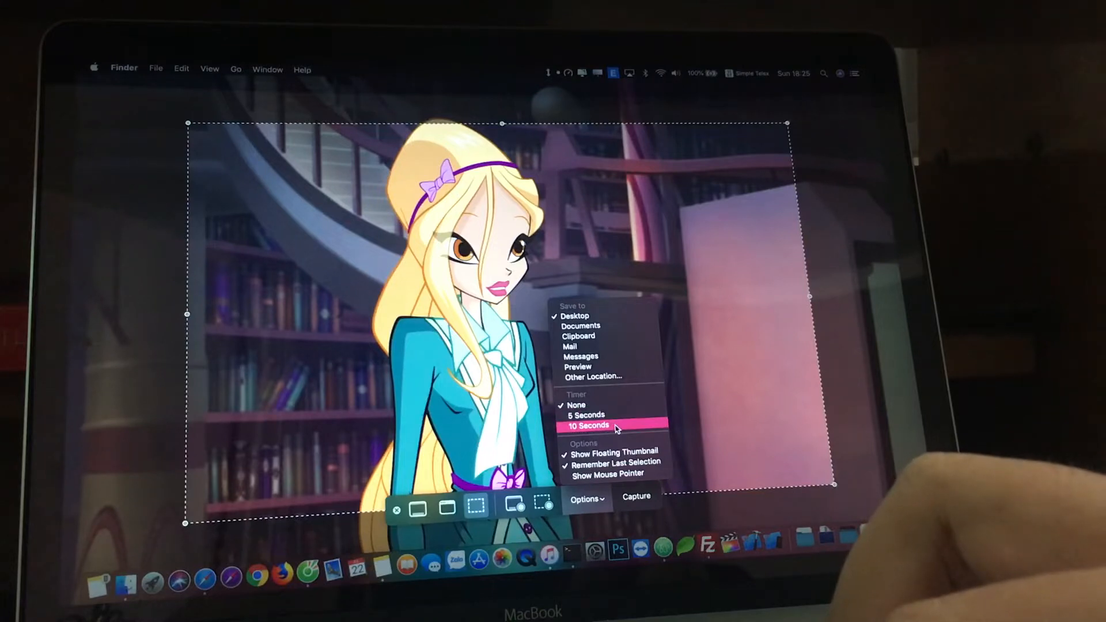
{"action": "mouse_move", "coordinate": [616, 476]}
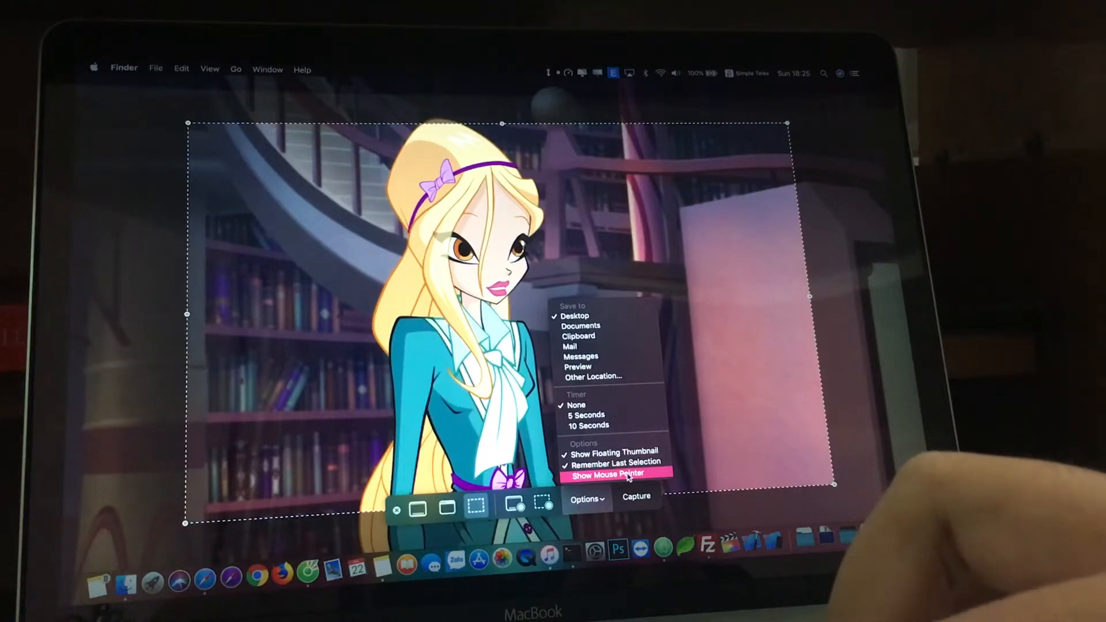
Step: Look at the Screenshot utility in Launchpad's Other folder, then dismiss the capture overlay
{"action": "left_click", "coordinate": [614, 473]}
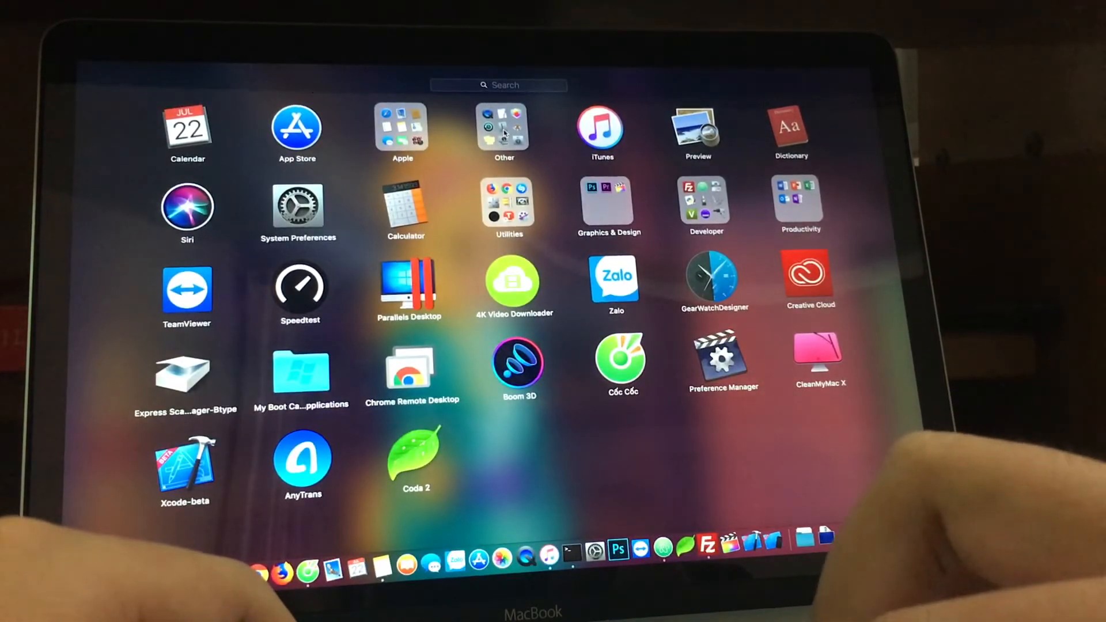
{"action": "left_click", "coordinate": [504, 127]}
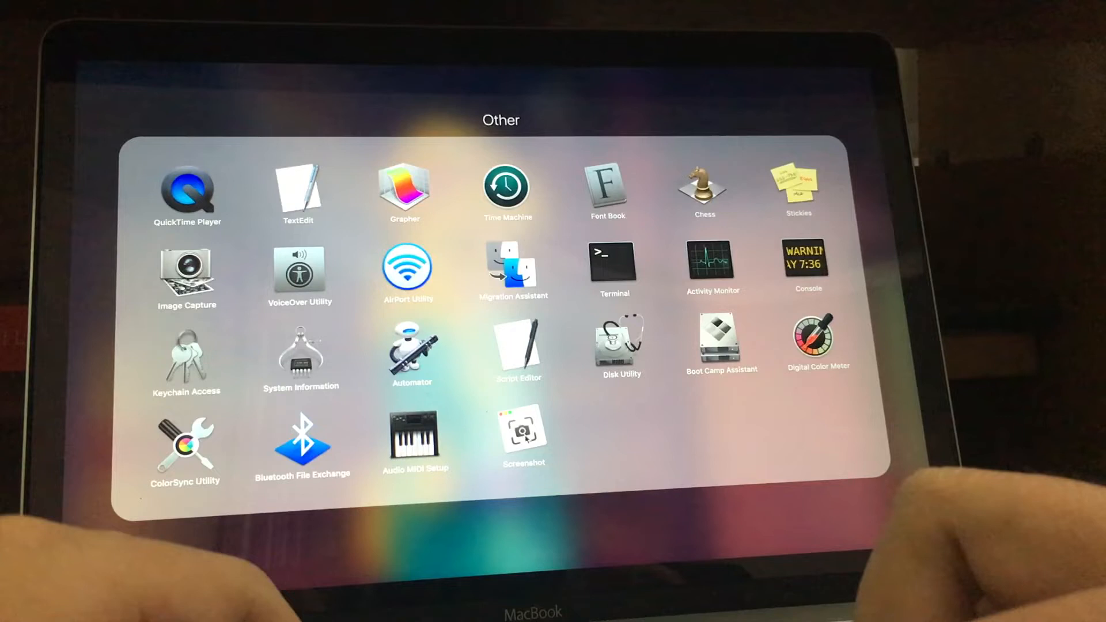
{"action": "mouse_move", "coordinate": [651, 301]}
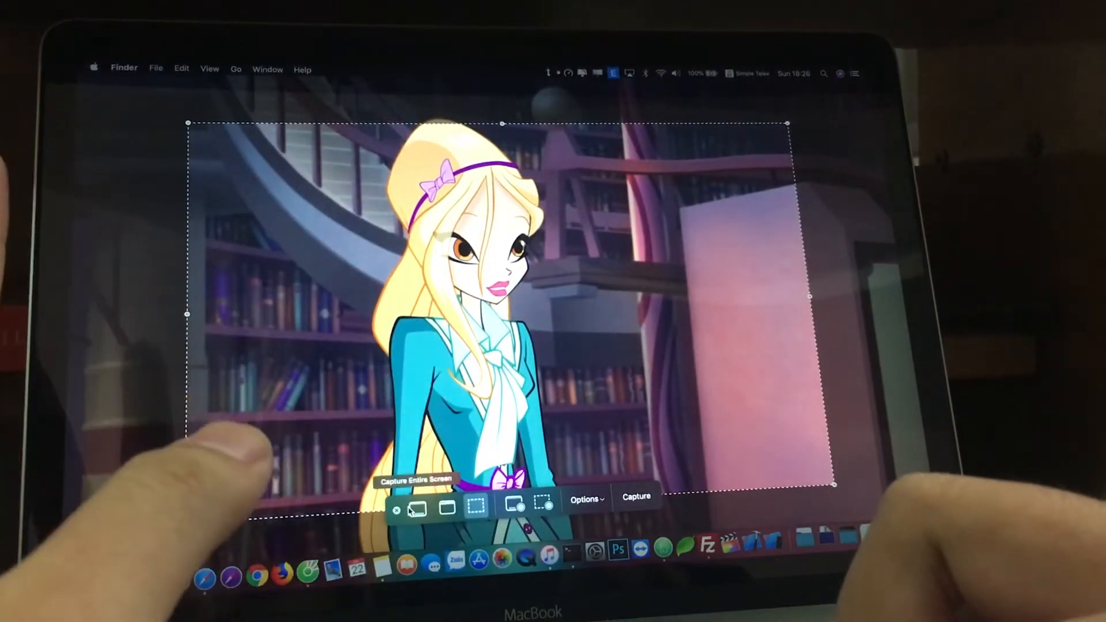
{"action": "left_click", "coordinate": [398, 511]}
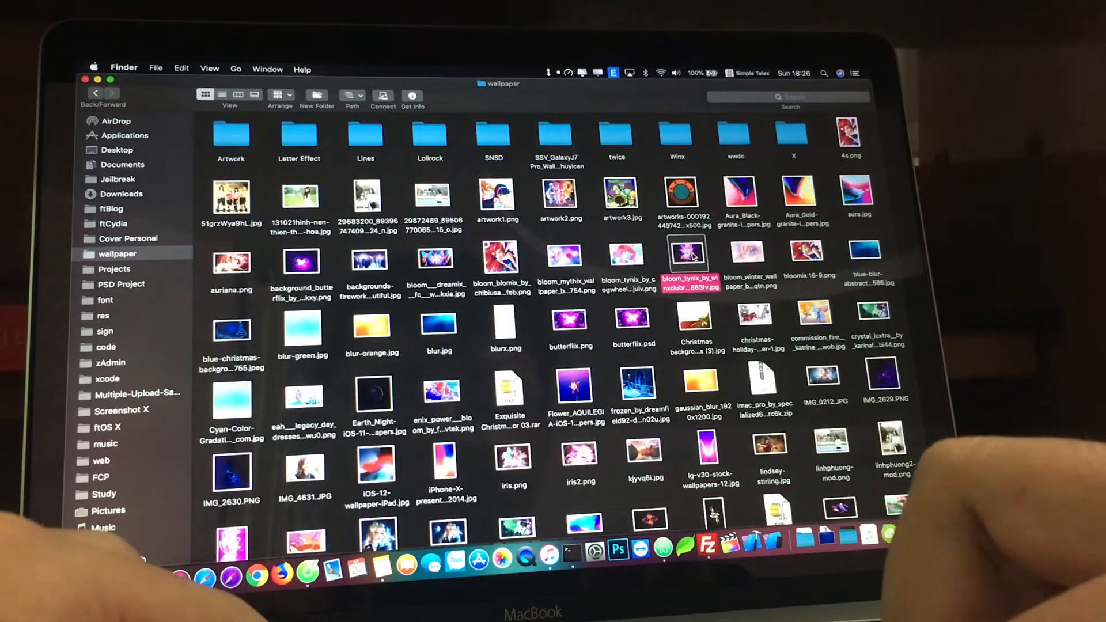
Step: Quick Look the fairy wallpaper image, rotate it, then preview the FCP video clip
{"action": "key", "text": "space"}
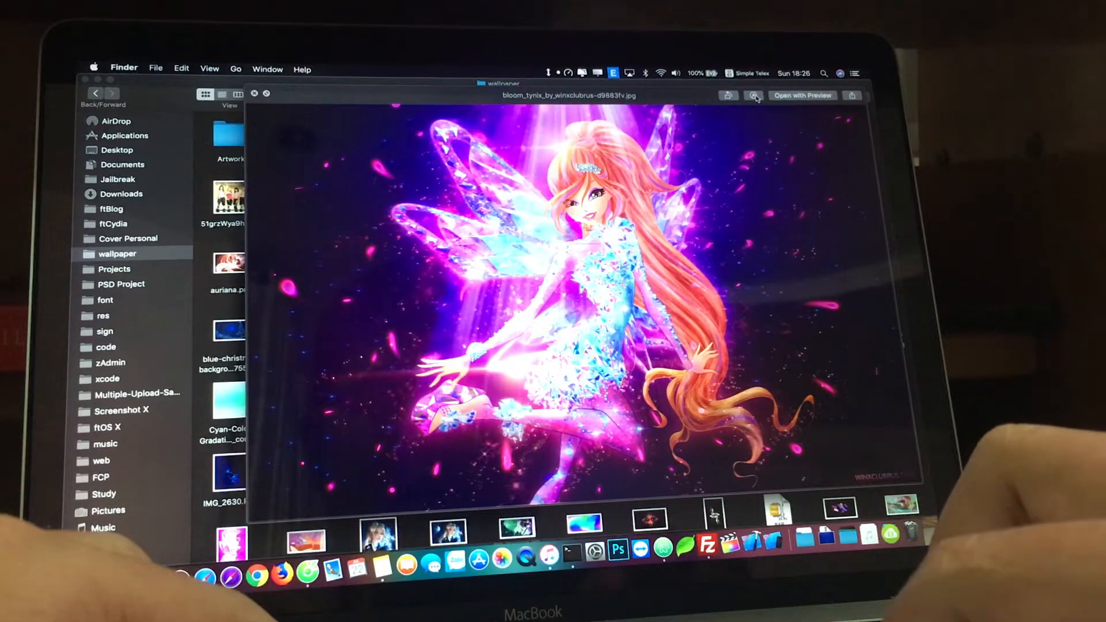
{"action": "left_click", "coordinate": [754, 95]}
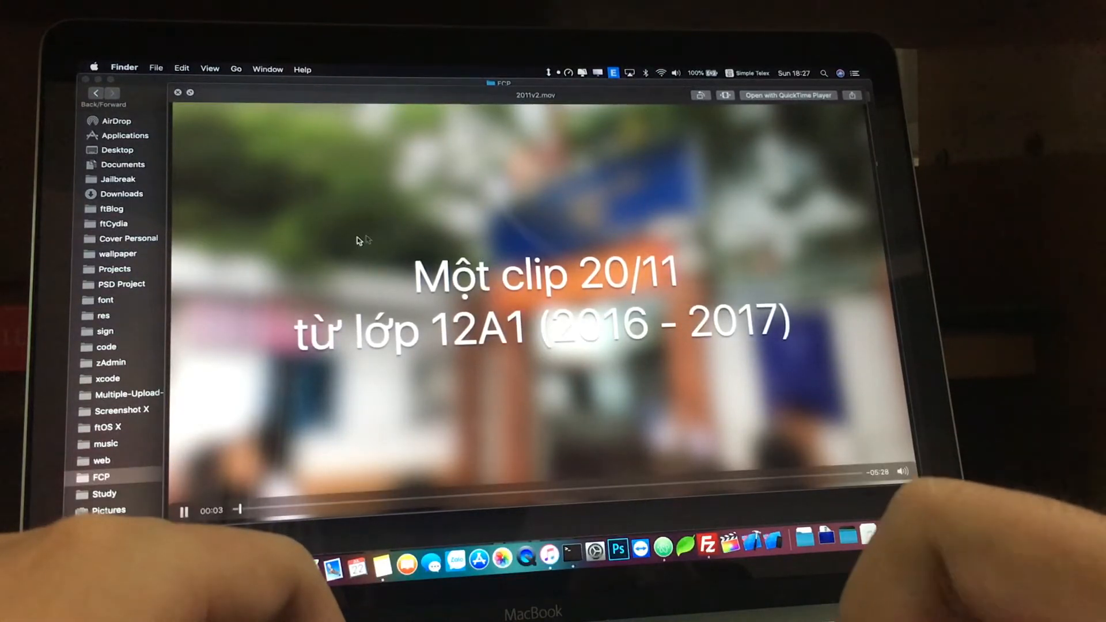
{"action": "left_click", "coordinate": [724, 96]}
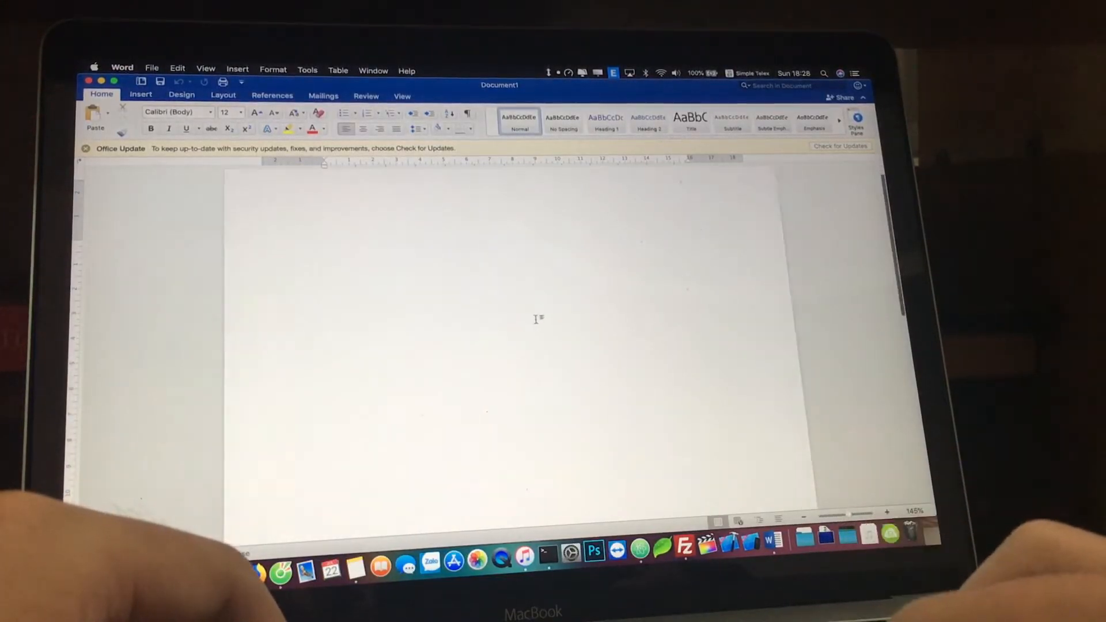
Step: Type ĐÂY LÀ BÀI TEST GÕ BÀN PHÍM in capitals with Telex at the top of the page
{"action": "left_click", "coordinate": [750, 73]}
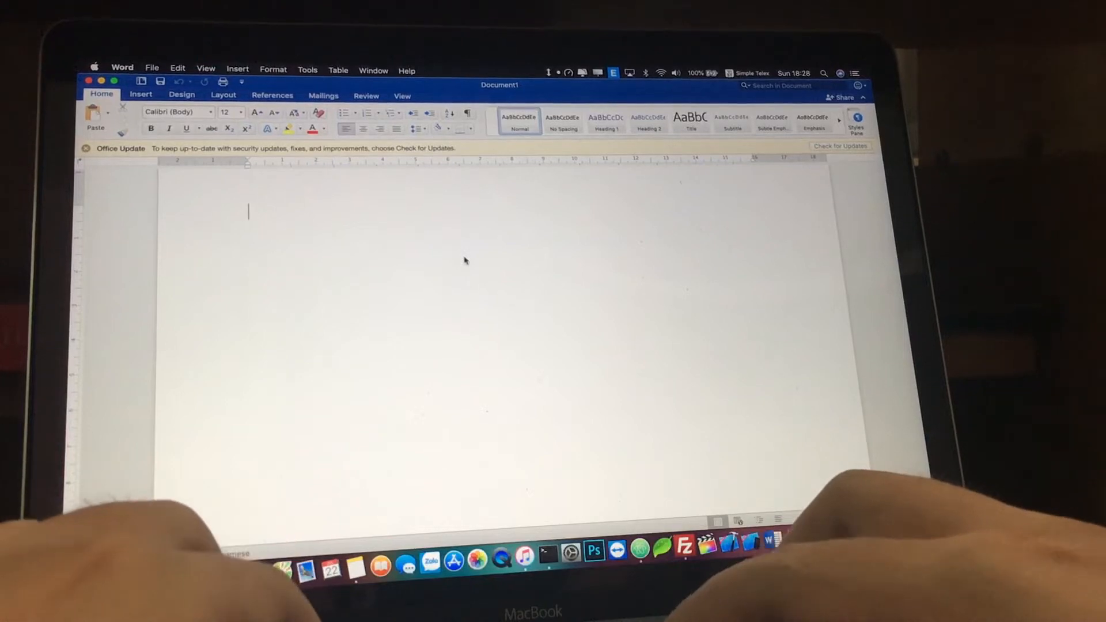
{"action": "type", "text": "DDÂY"}
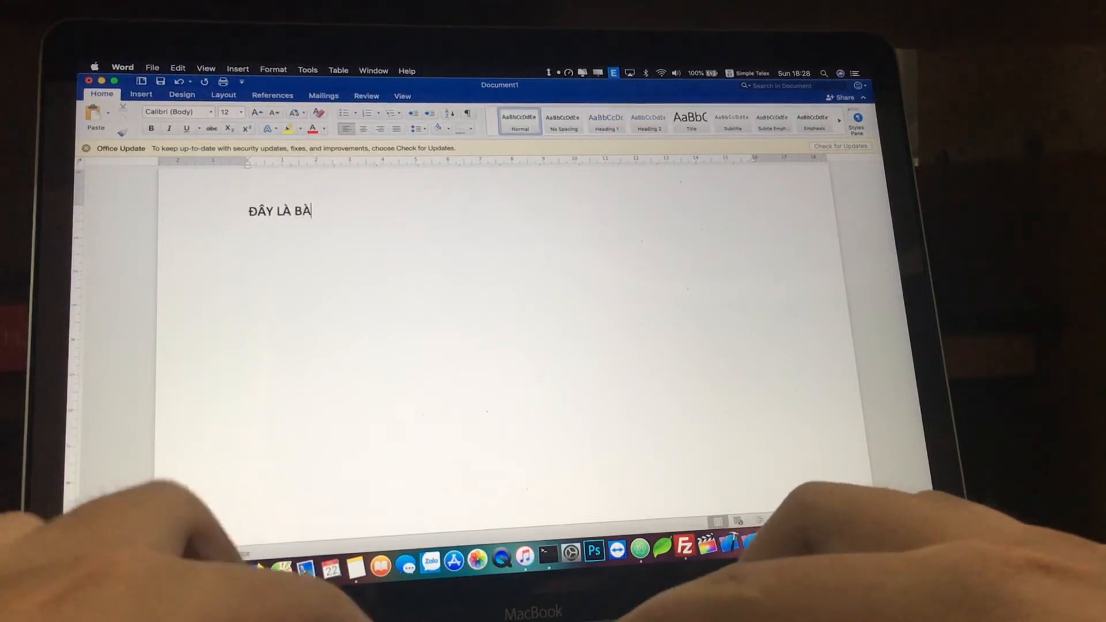
{"action": "type", "text": "I TEST GÕ"}
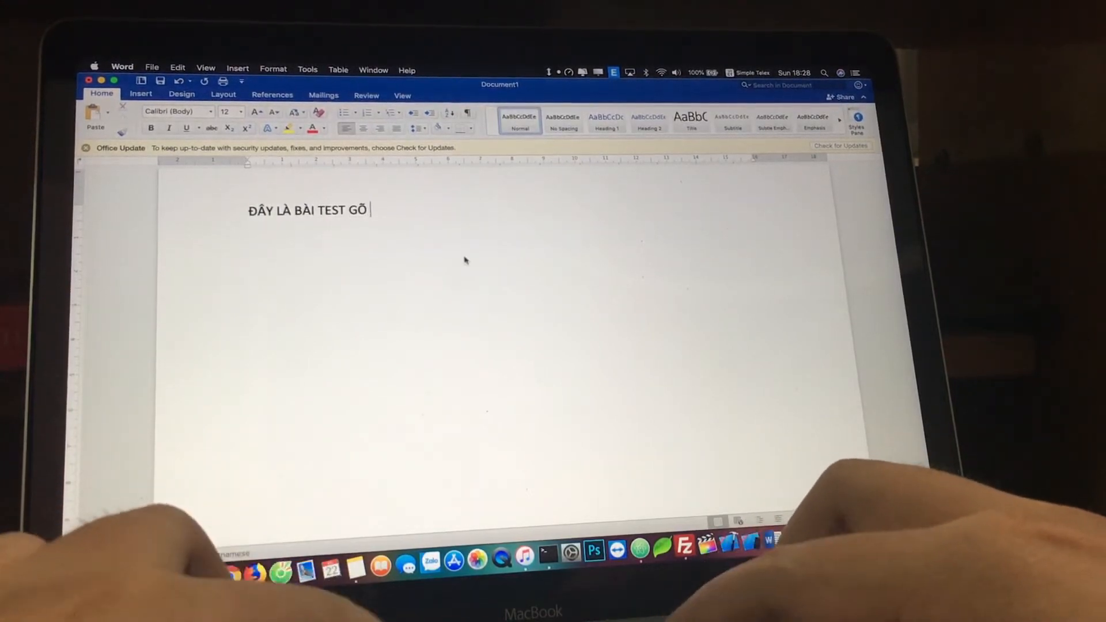
{"action": "type", "text": "BÀN PHÍM"}
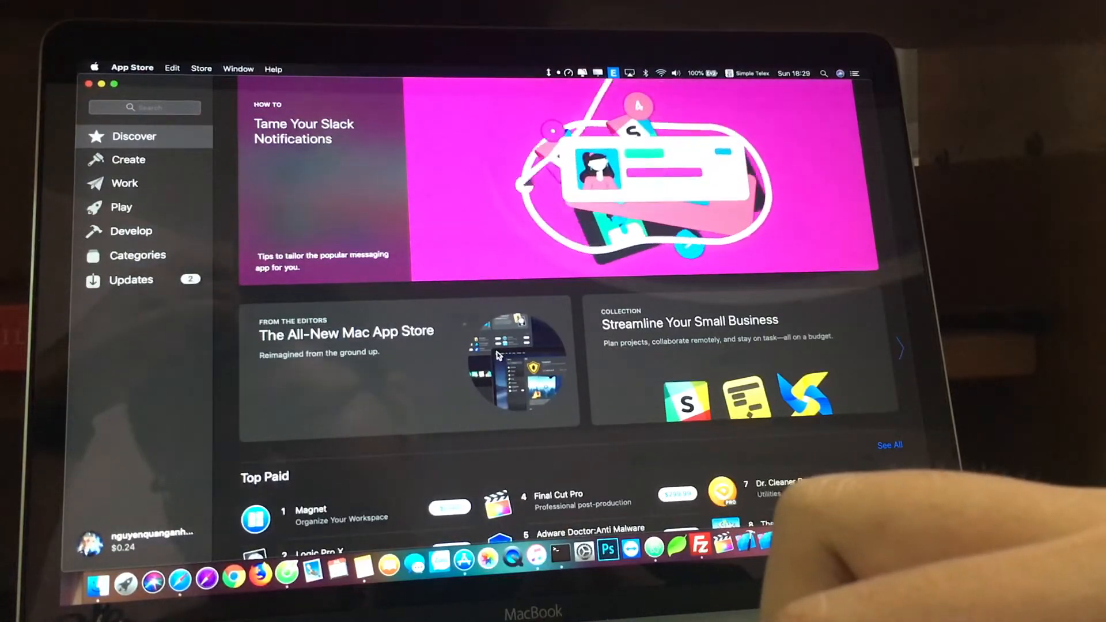
Step: Scroll the Discover page and visit the Create, Work and Play store sections
{"action": "scroll", "scroll_direction": "down", "scroll_amount": 3}
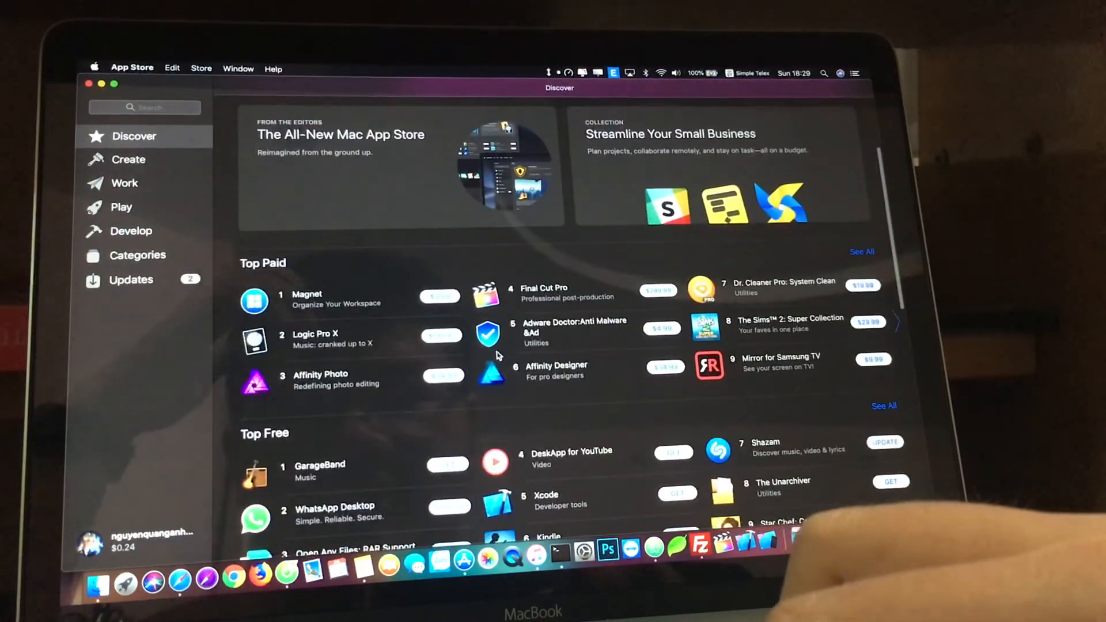
{"action": "scroll", "scroll_direction": "down", "scroll_amount": 3}
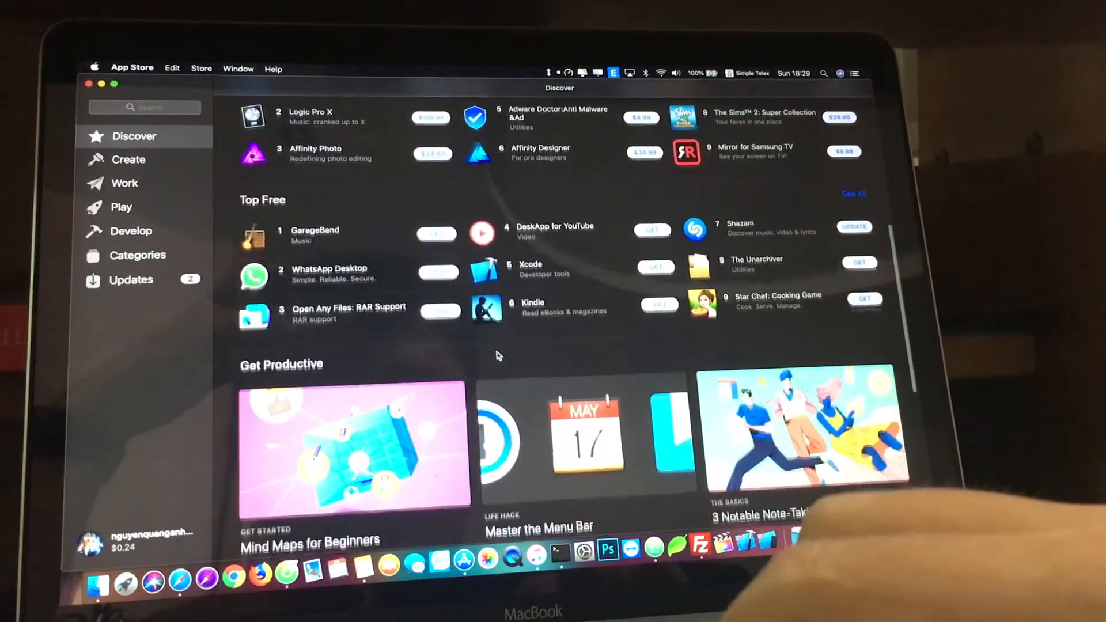
{"action": "scroll", "scroll_direction": "down", "scroll_amount": 3}
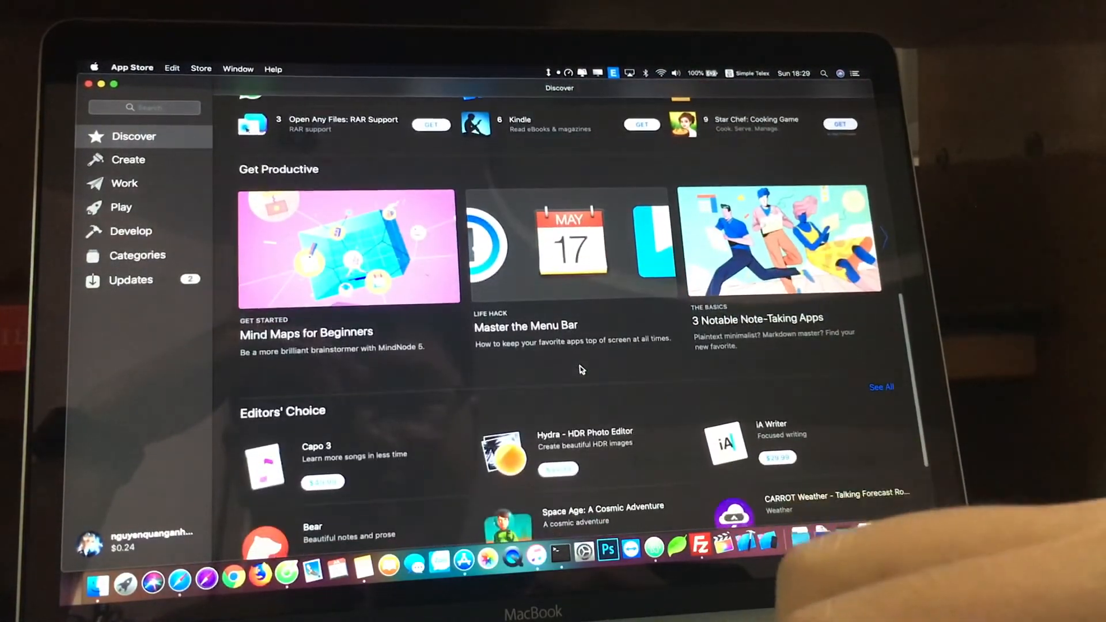
{"action": "scroll", "scroll_direction": "down", "scroll_amount": 3}
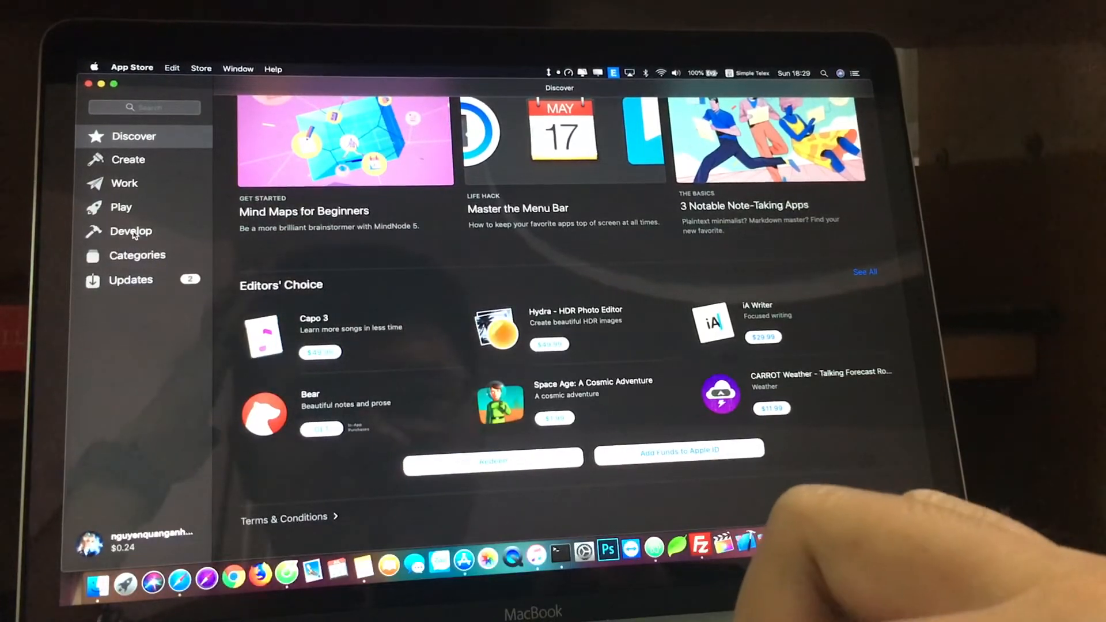
{"action": "left_click", "coordinate": [128, 159]}
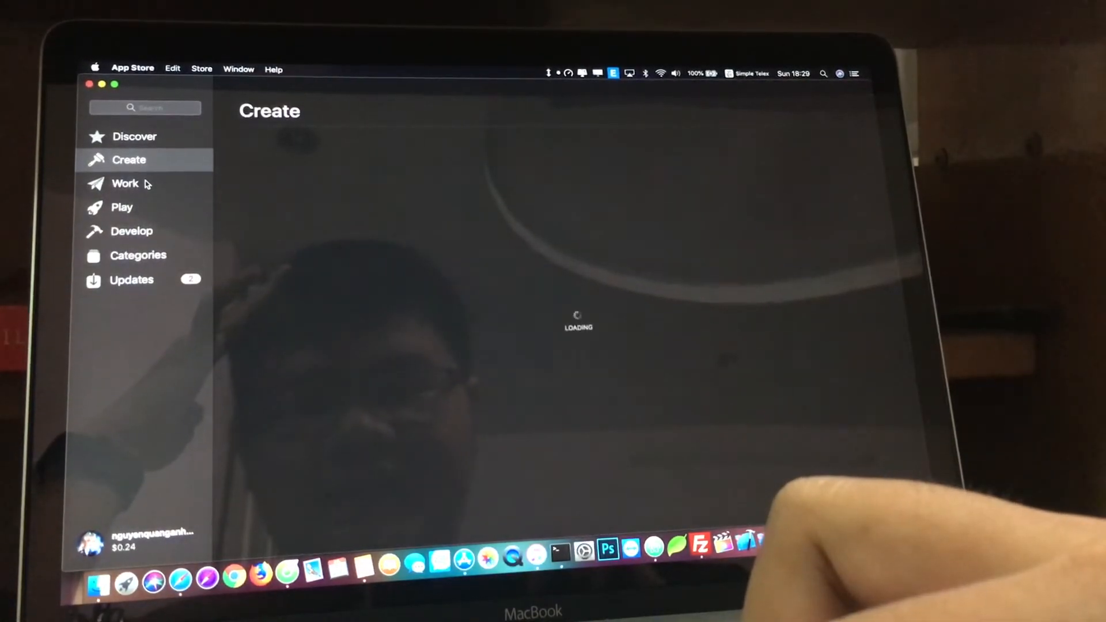
{"action": "left_click", "coordinate": [124, 183]}
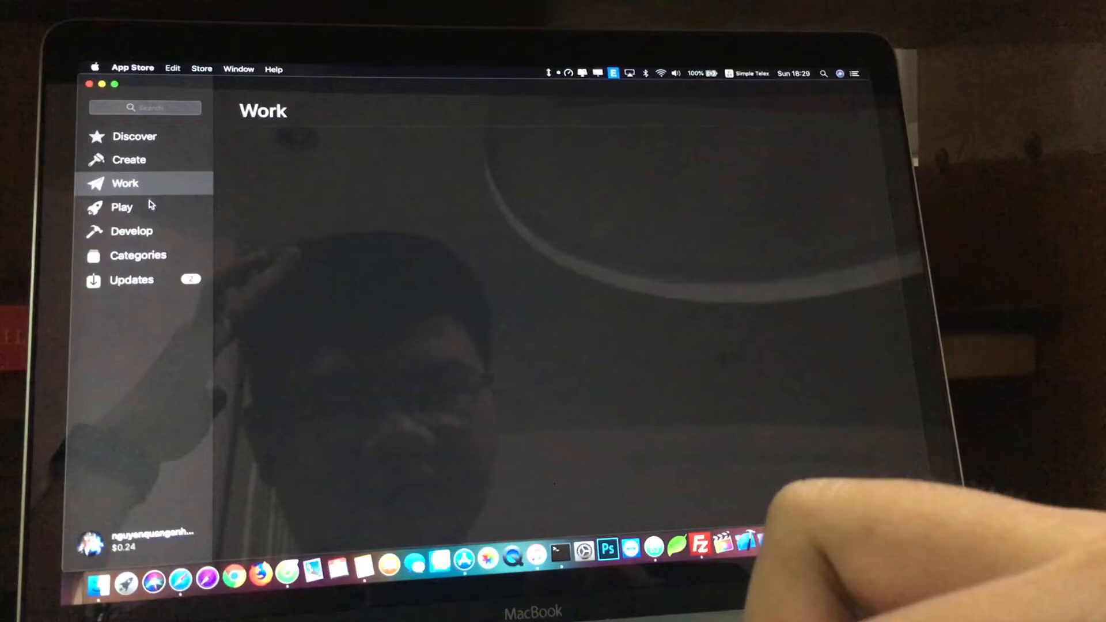
{"action": "left_click", "coordinate": [122, 206]}
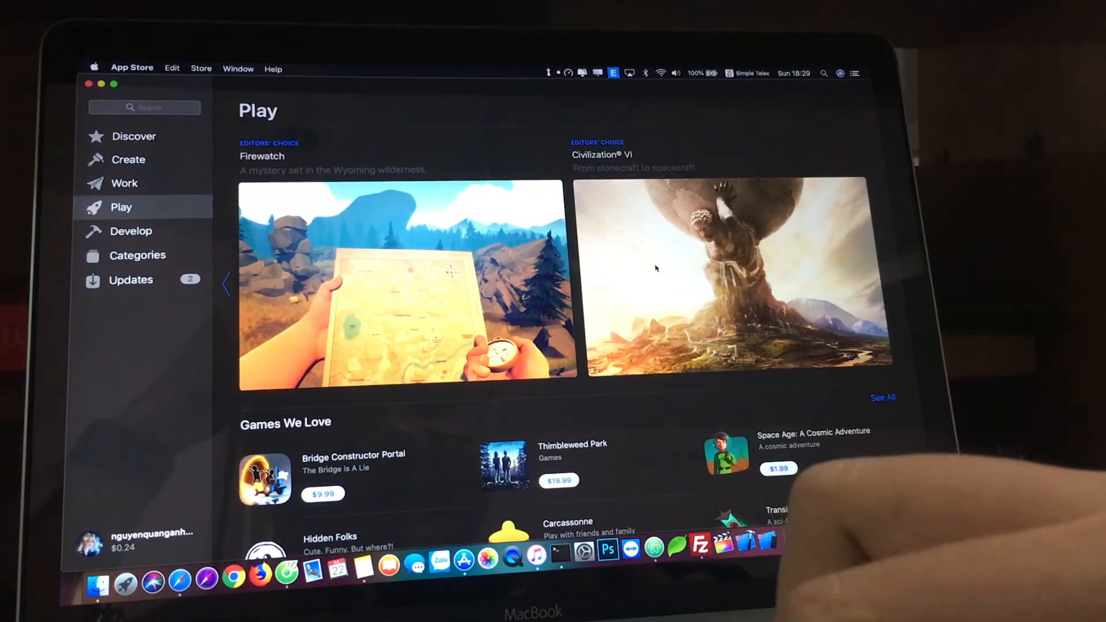
Step: Browse the Civilization VI page, then show the pending Keynote and Shazam updates
{"action": "left_click", "coordinate": [738, 276]}
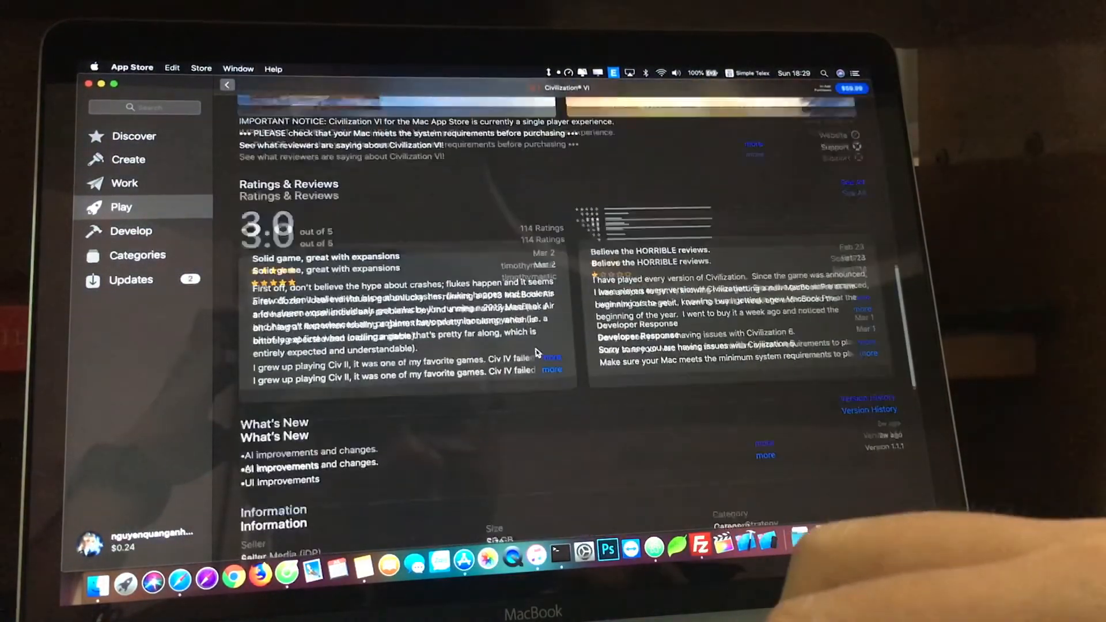
{"action": "scroll", "scroll_direction": "down", "scroll_amount": 3}
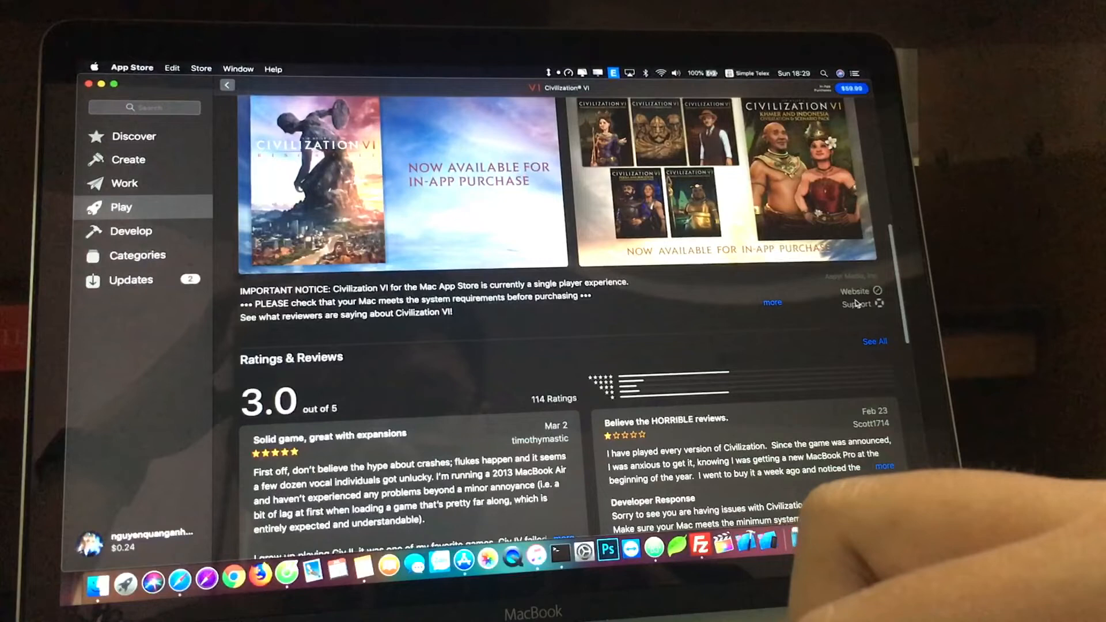
{"action": "scroll", "scroll_direction": "down", "scroll_amount": 3}
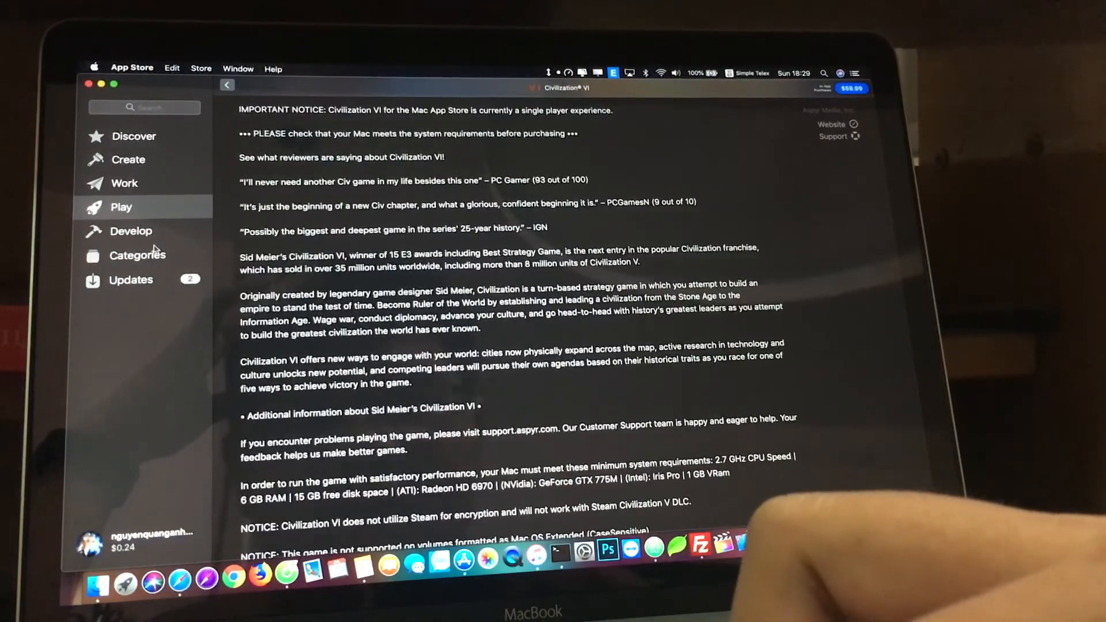
{"action": "left_click", "coordinate": [130, 279]}
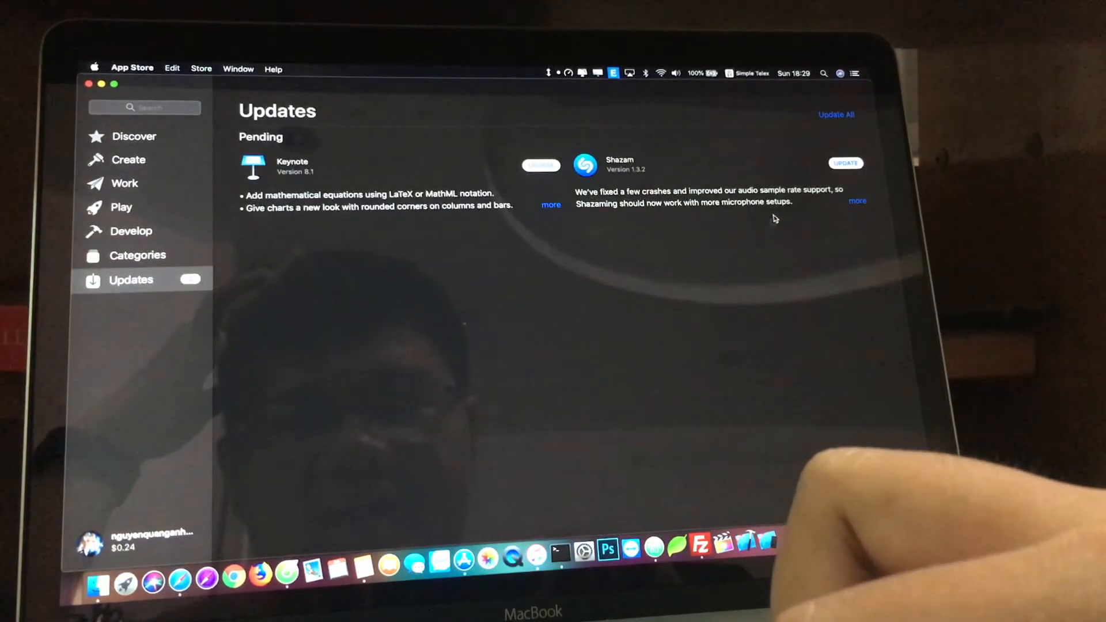
{"action": "mouse_move", "coordinate": [164, 206]}
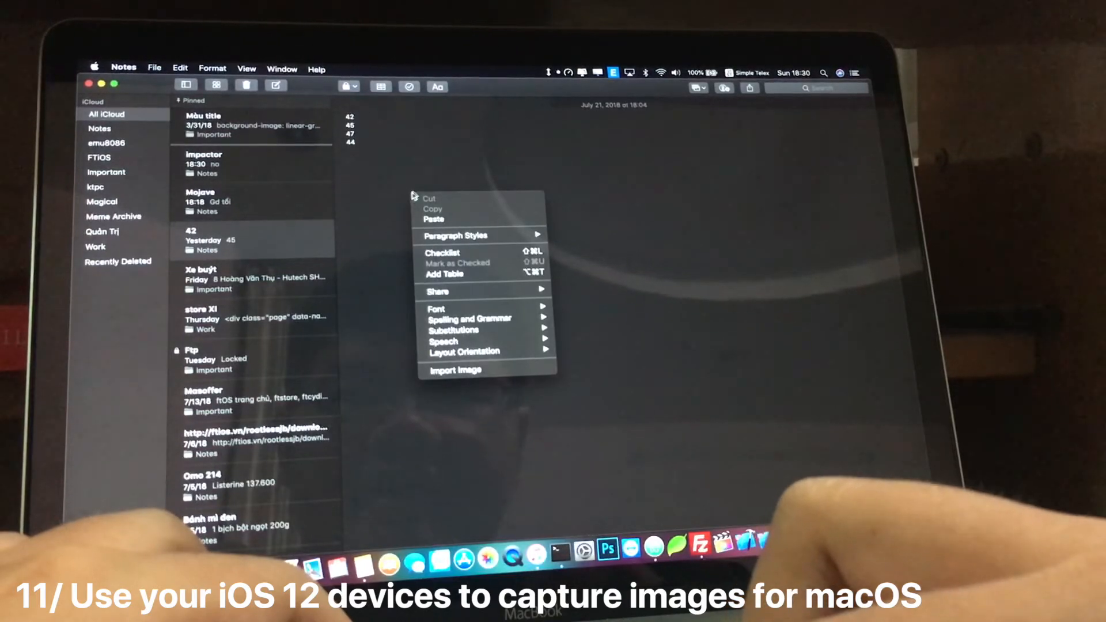
Step: Reopen the note body's context menu offering checklist and Import Image options
{"action": "left_click", "coordinate": [433, 178]}
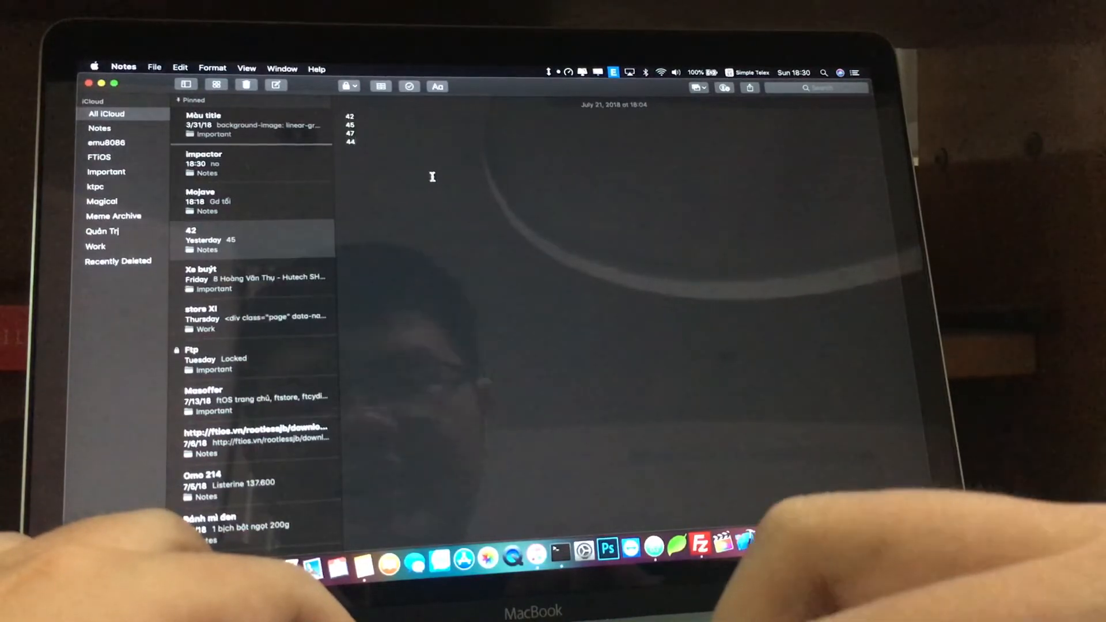
{"action": "right_click", "coordinate": [436, 183]}
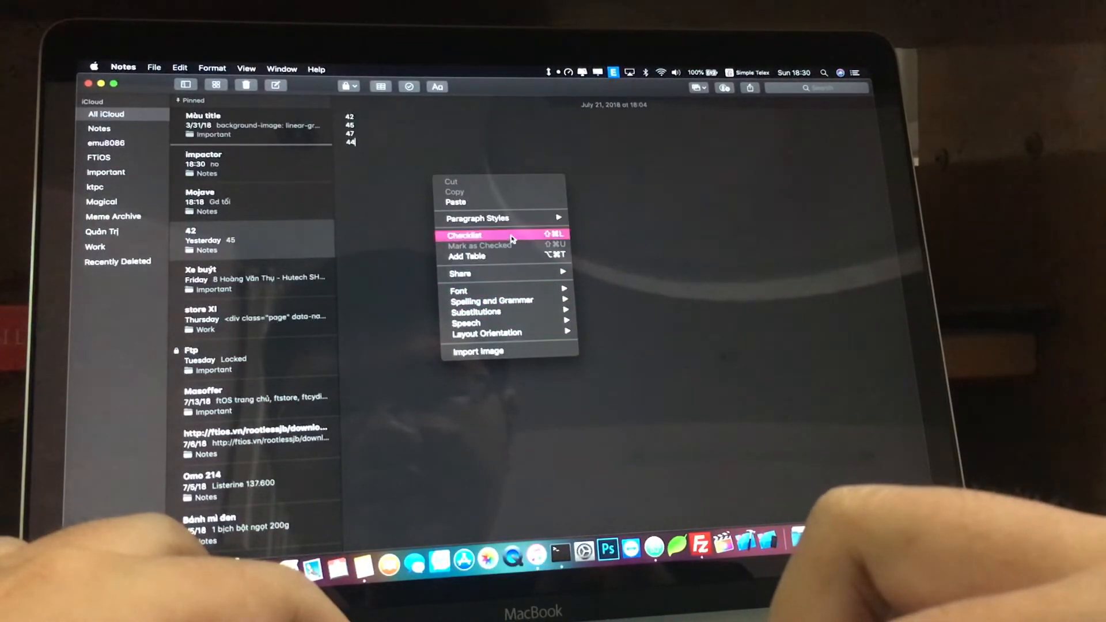
{"action": "mouse_move", "coordinate": [508, 268]}
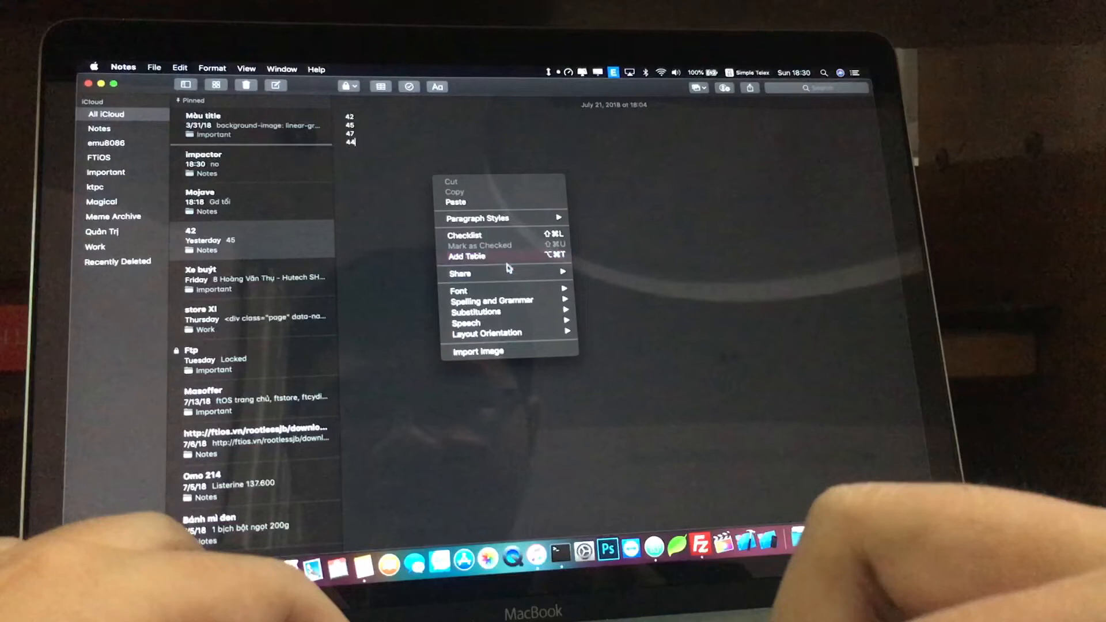
{"action": "mouse_move", "coordinate": [495, 245]}
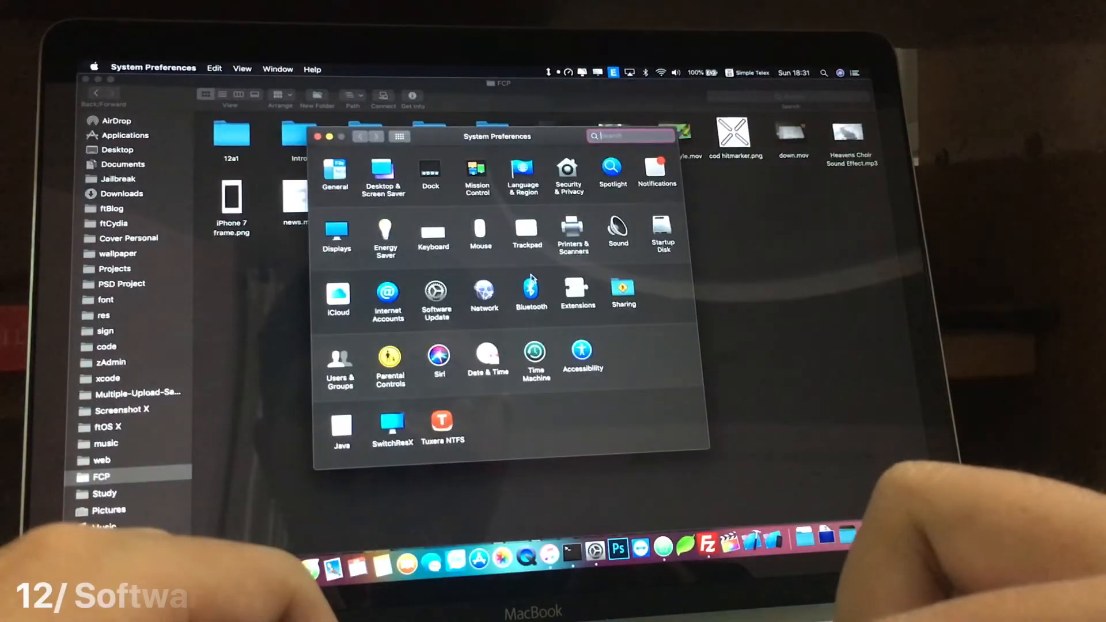
Step: Run the Software Update check in System Preferences, then close the window
{"action": "left_click", "coordinate": [436, 293]}
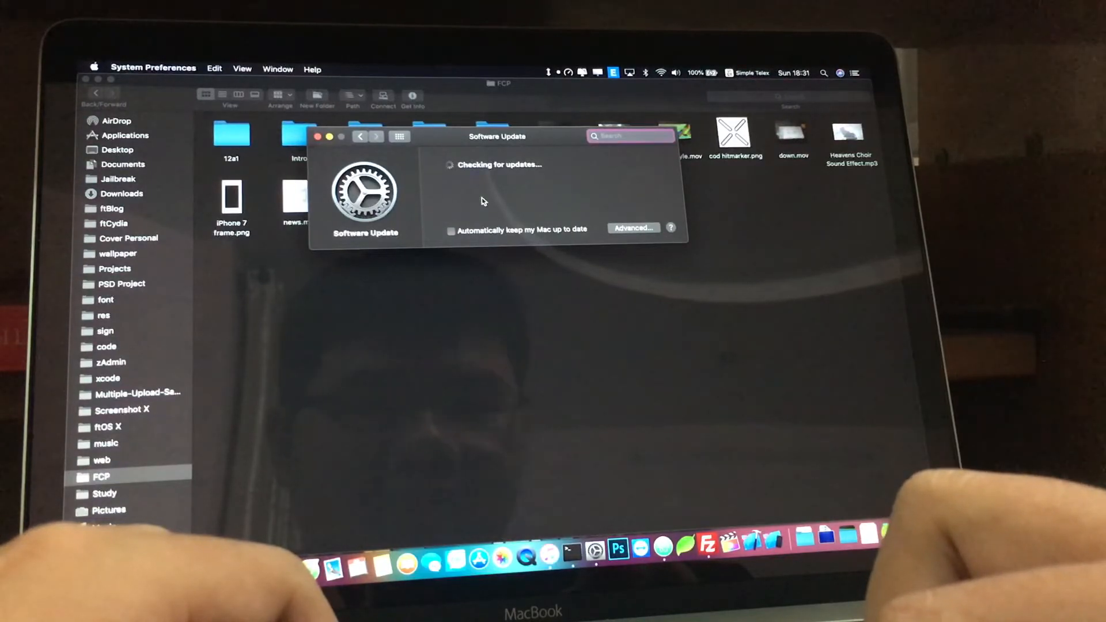
{"action": "left_click", "coordinate": [318, 136]}
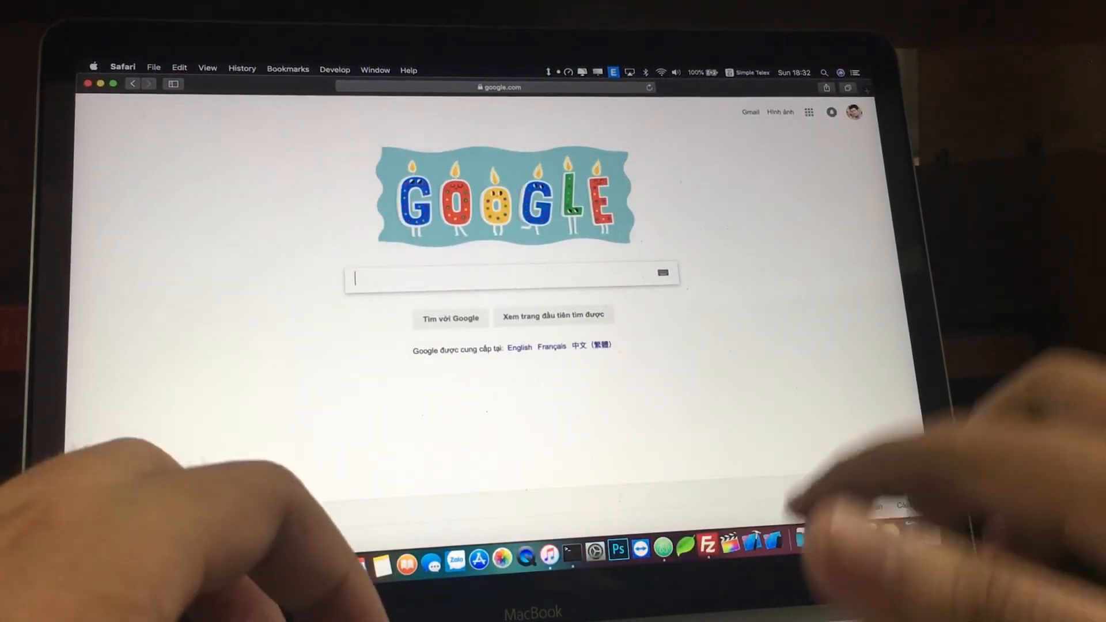
Step: Focus the empty Google search box so past searches like the css horizontal scroll query appear
{"action": "left_click", "coordinate": [505, 275]}
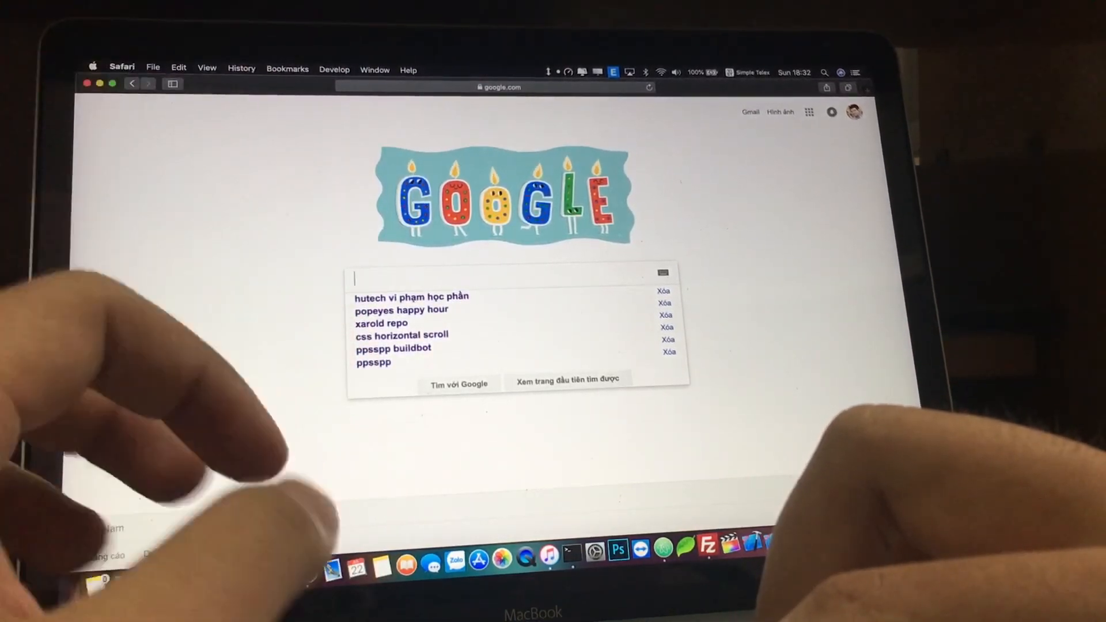